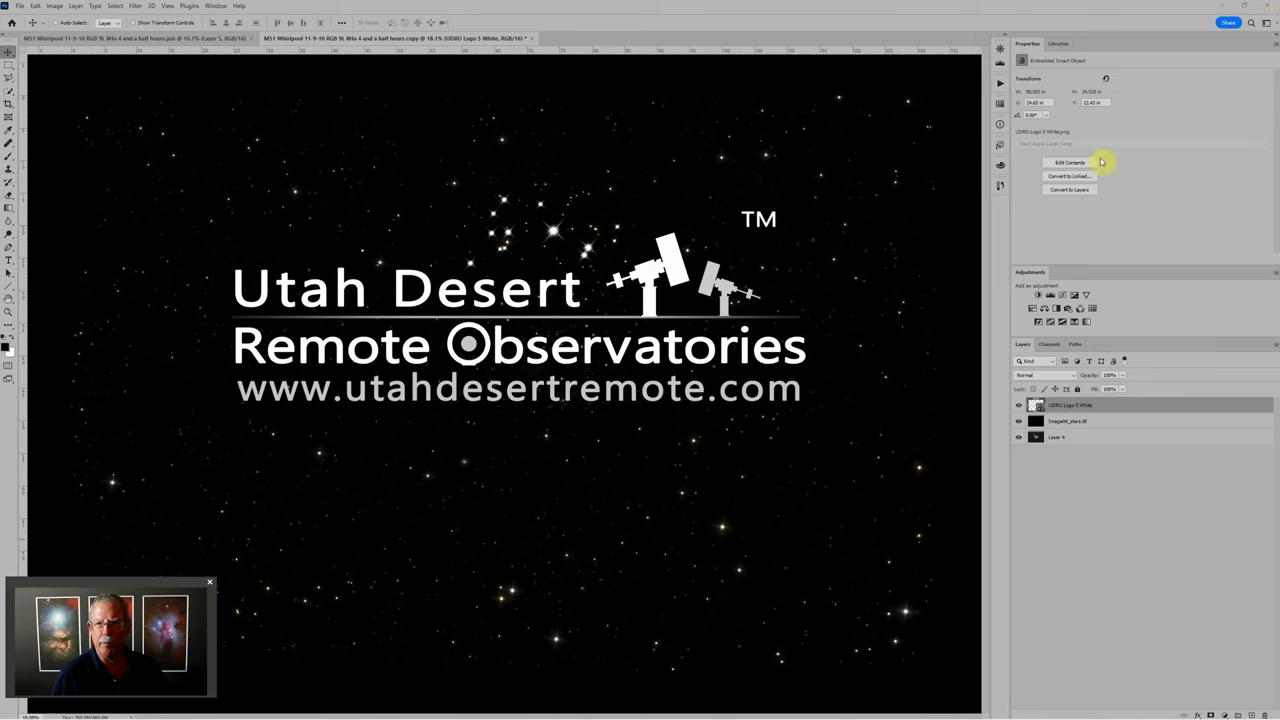
mouse_move(1138, 180)
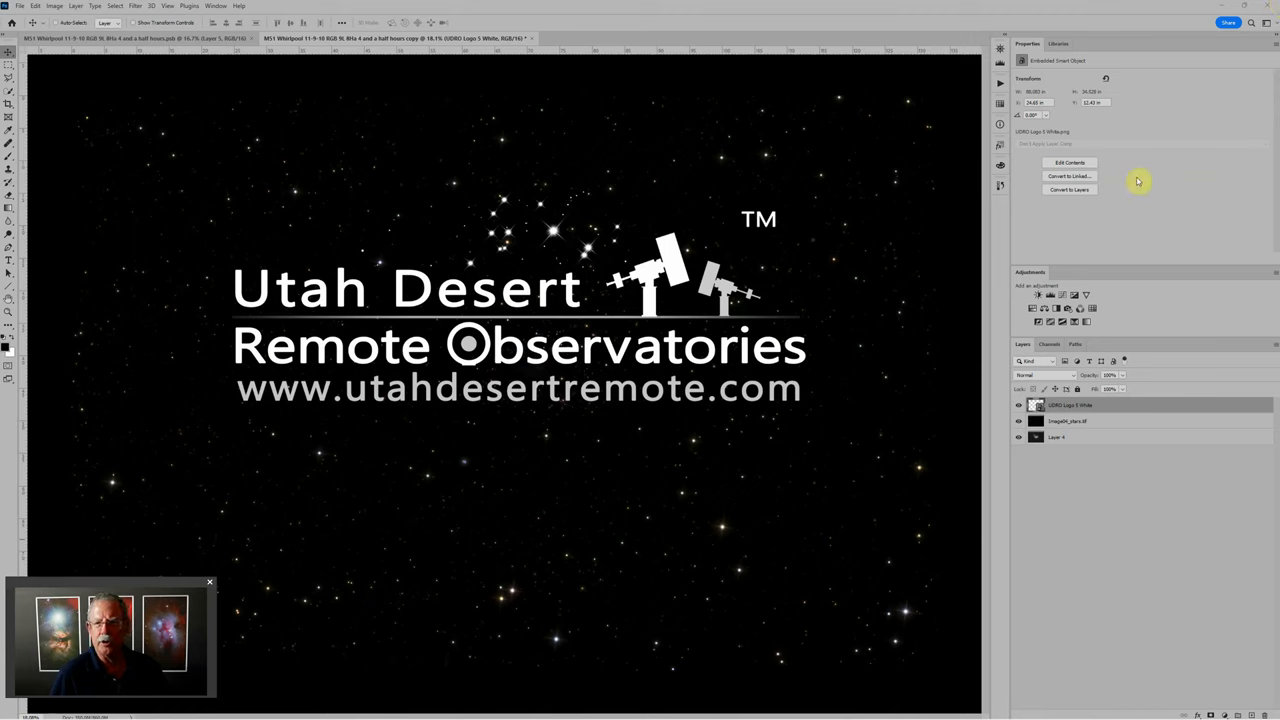
mouse_move(1190, 218)
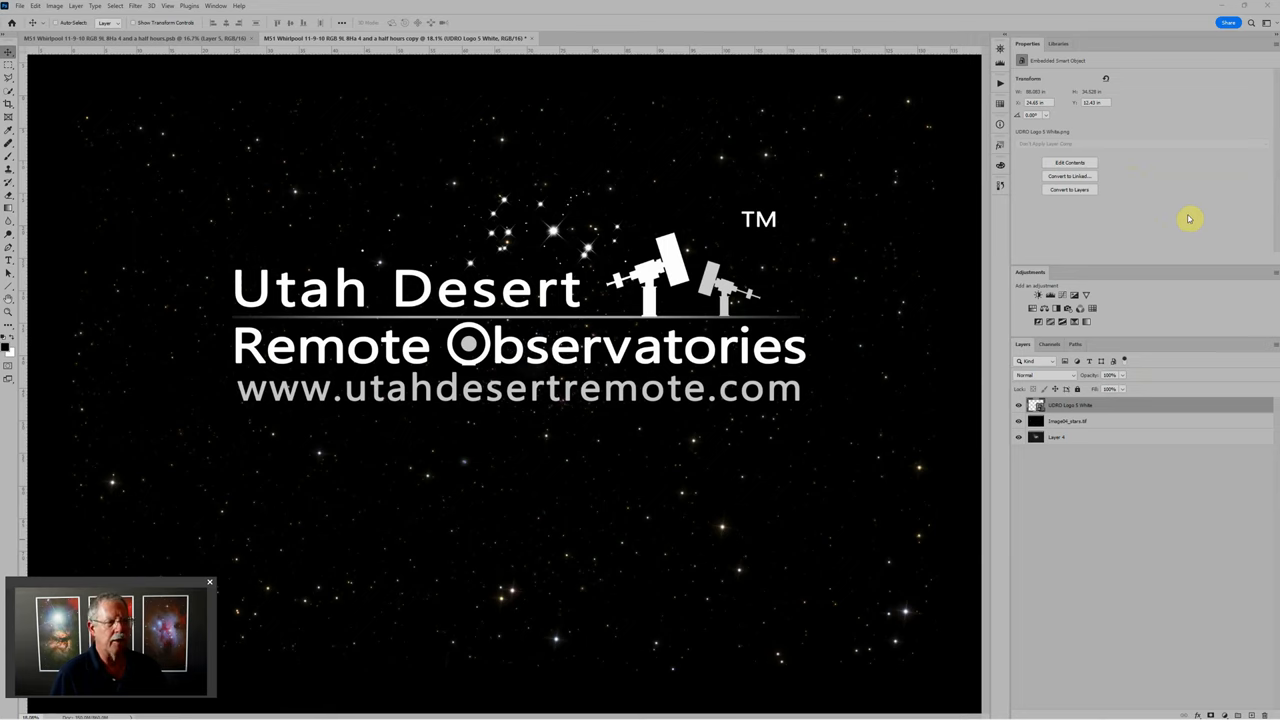
mouse_move(1182, 172)
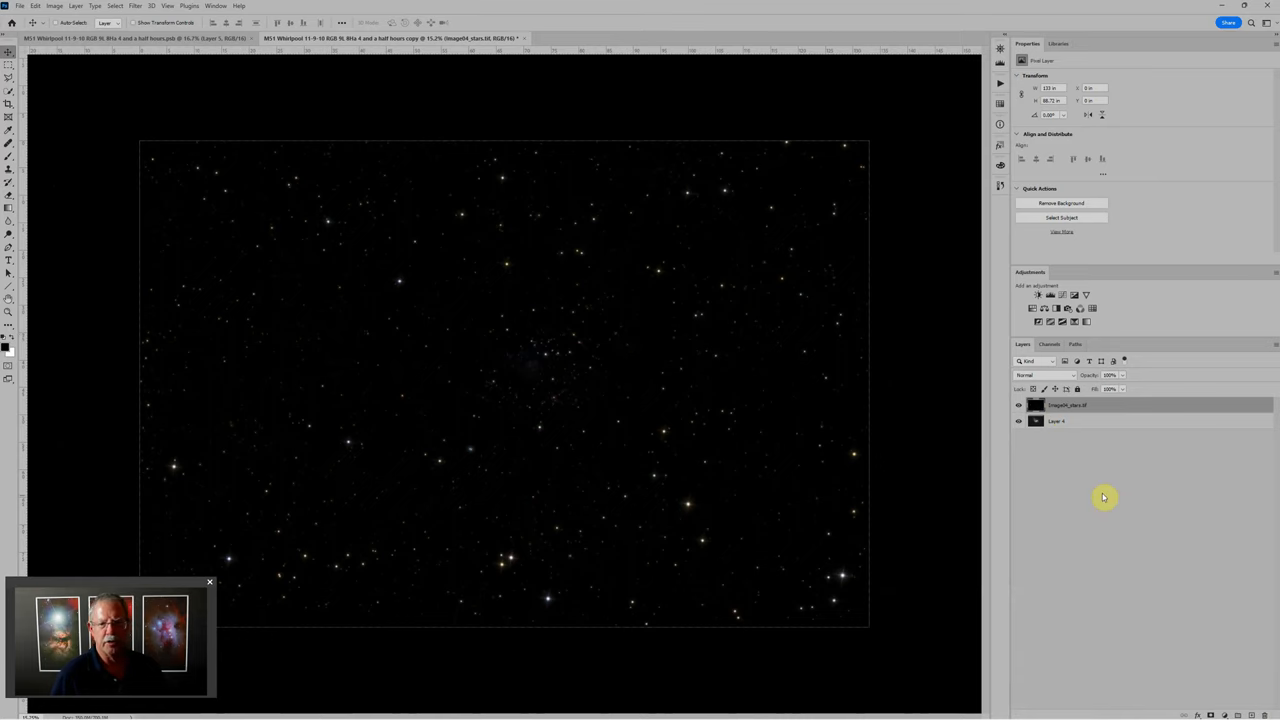
mouse_move(910, 472)
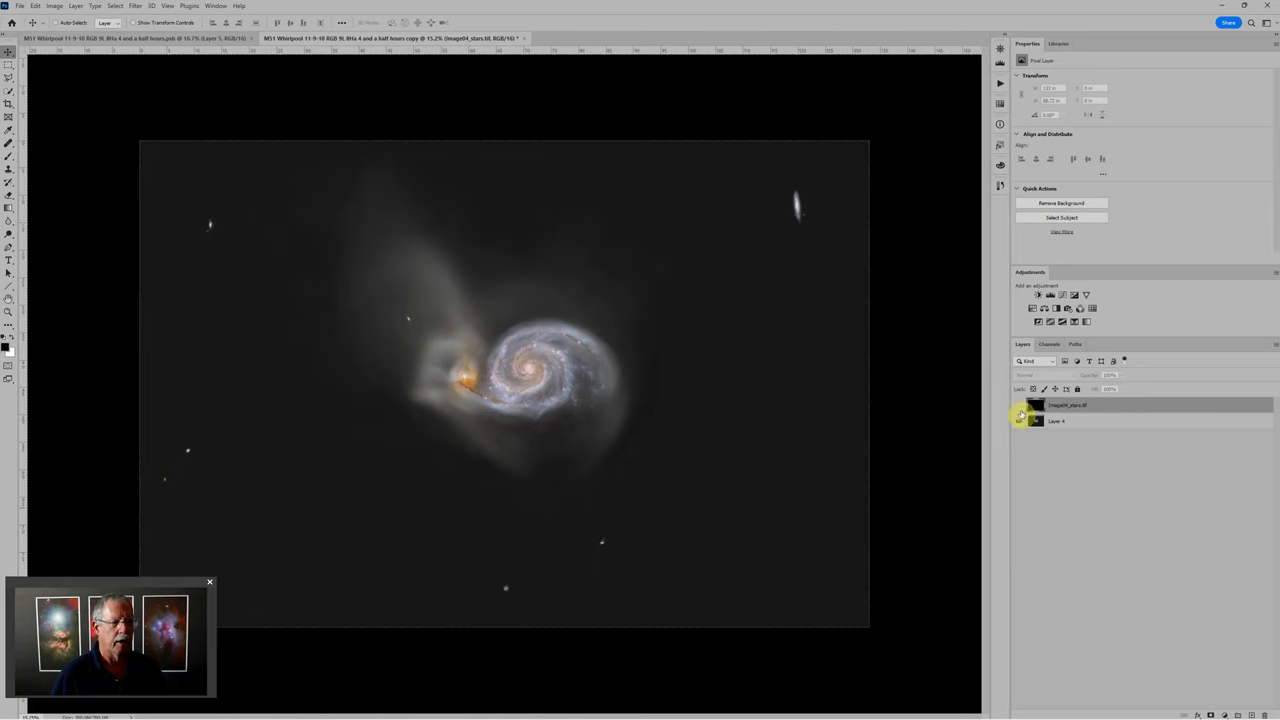
Reveal the stars-only layer and set its blend mode so stars appear over the starless galaxy.
click(1020, 412)
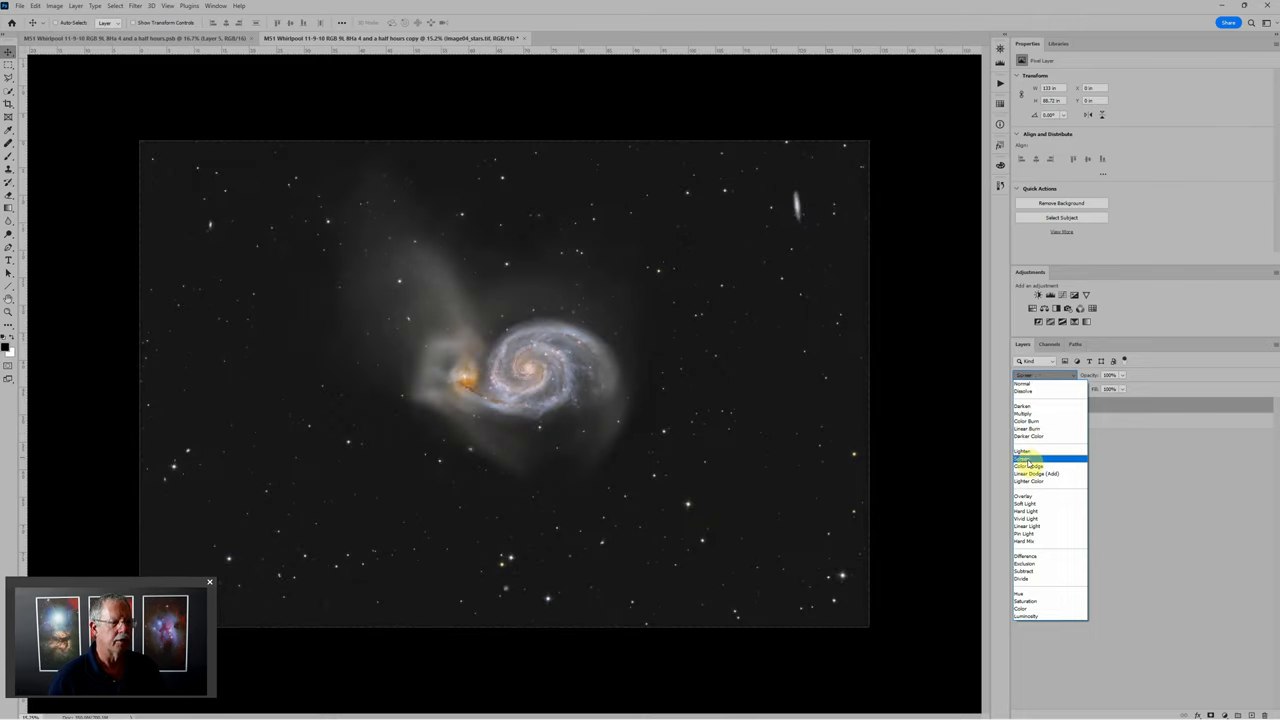
click(1024, 456)
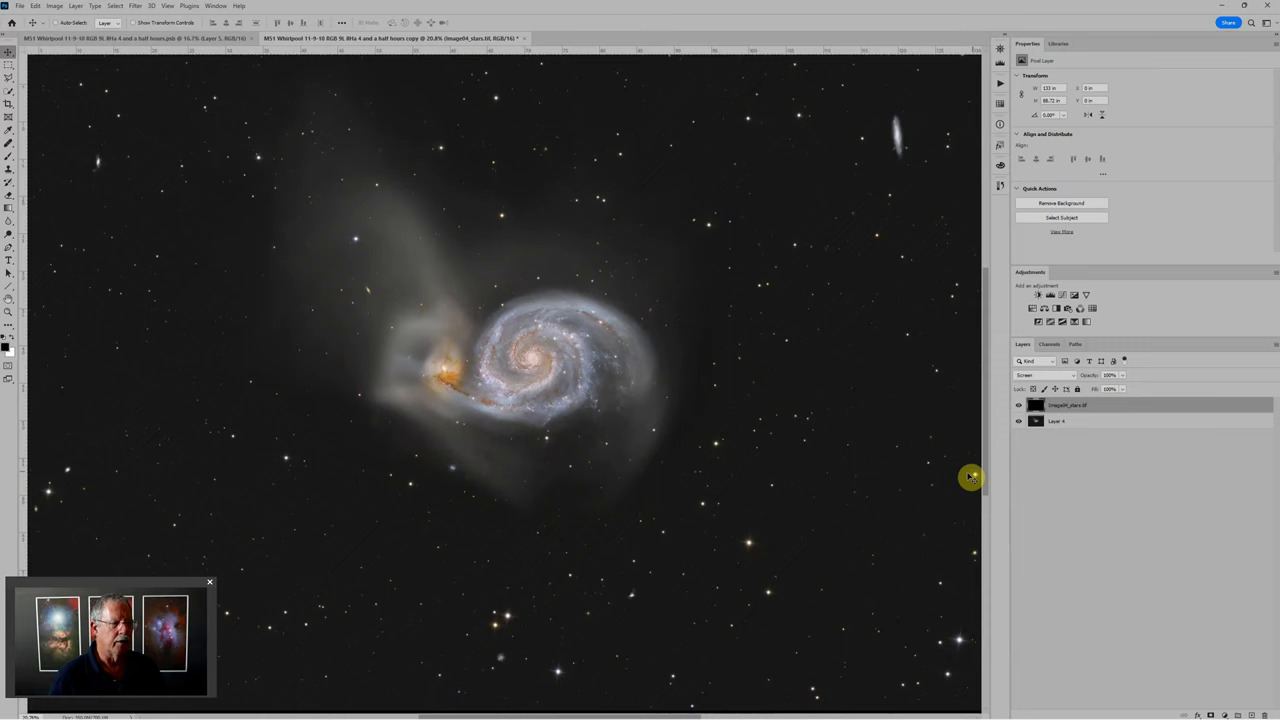
mouse_move(812, 480)
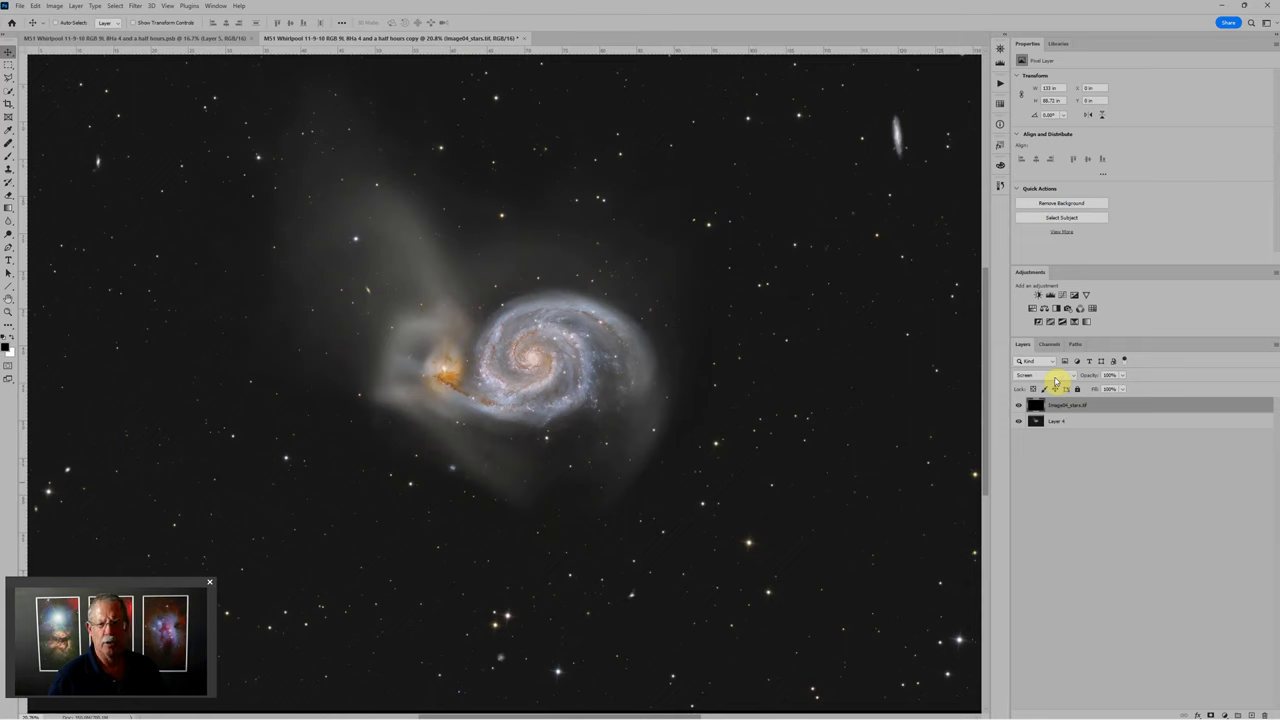
mouse_move(1056, 376)
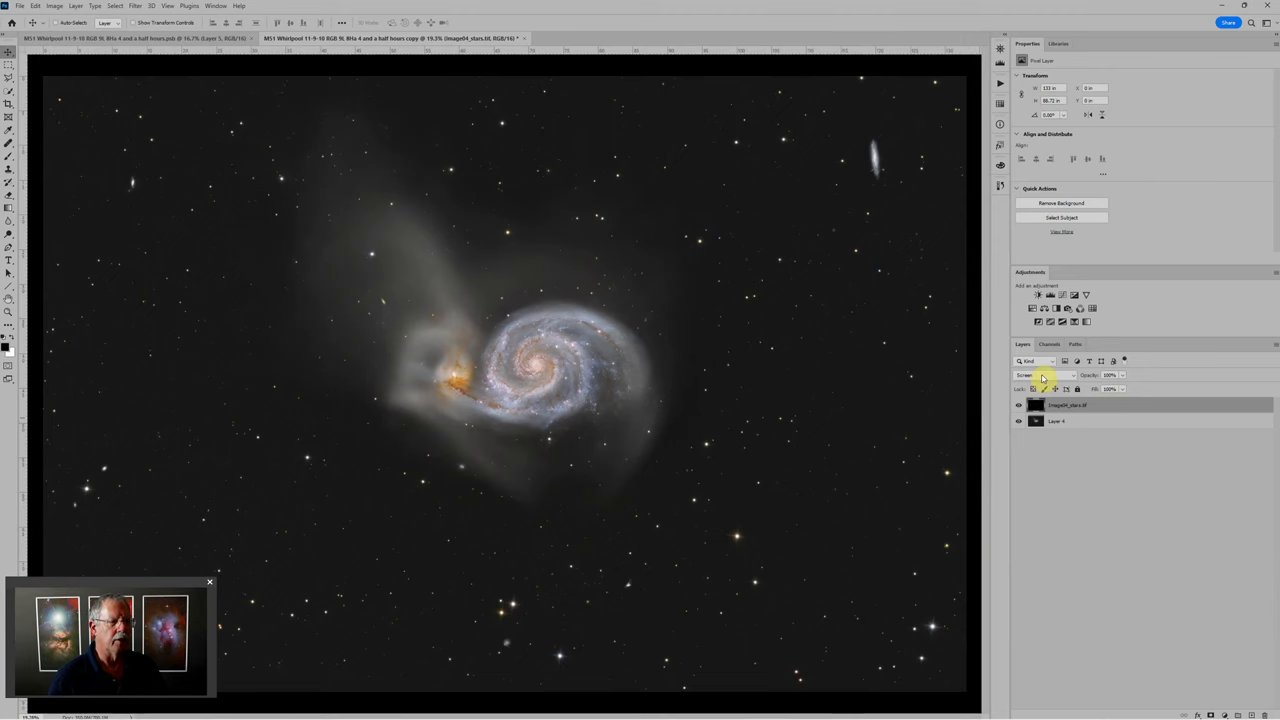
Change the stars layer to another blend mode such as Lighten over the galaxy.
click(1044, 376)
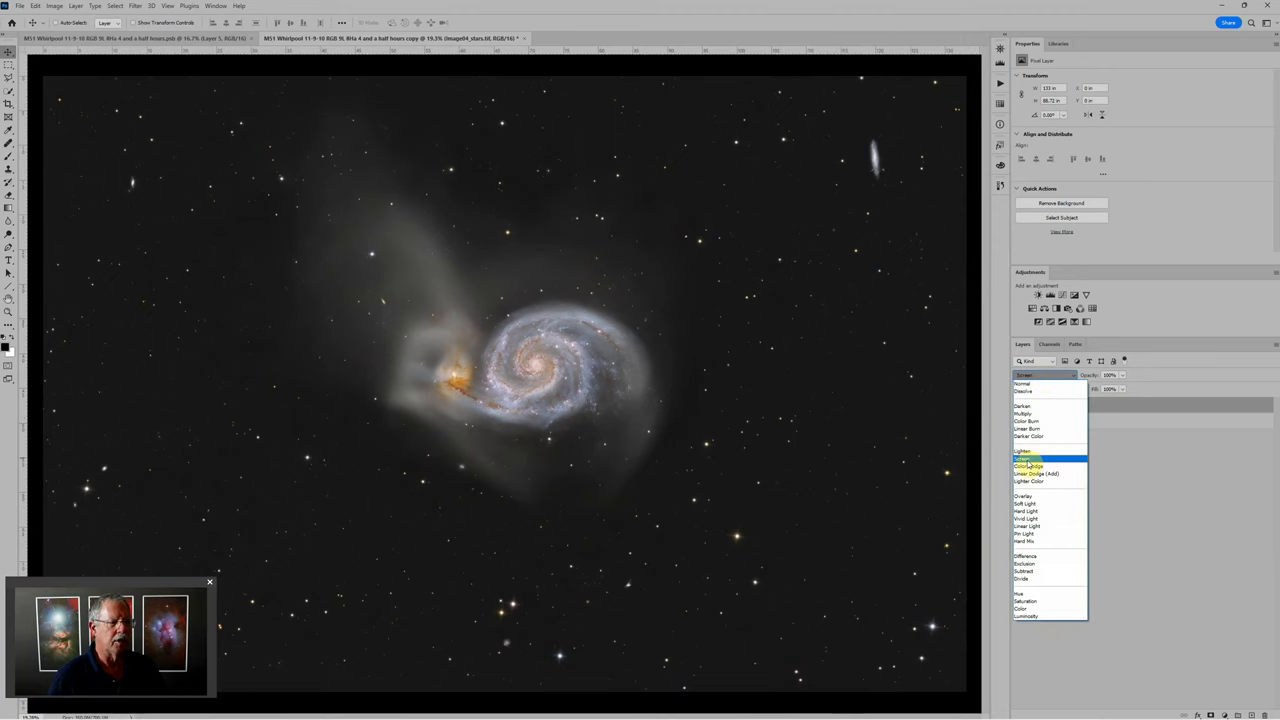
click(1024, 458)
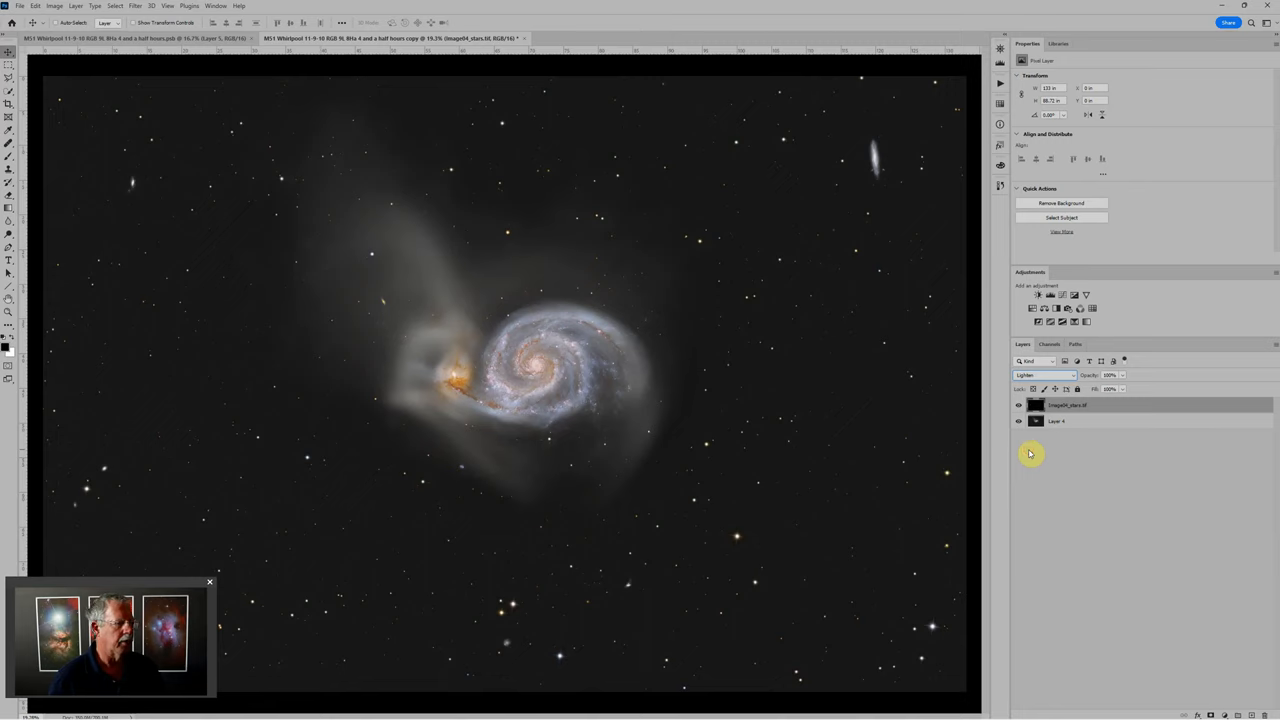
mouse_move(840, 376)
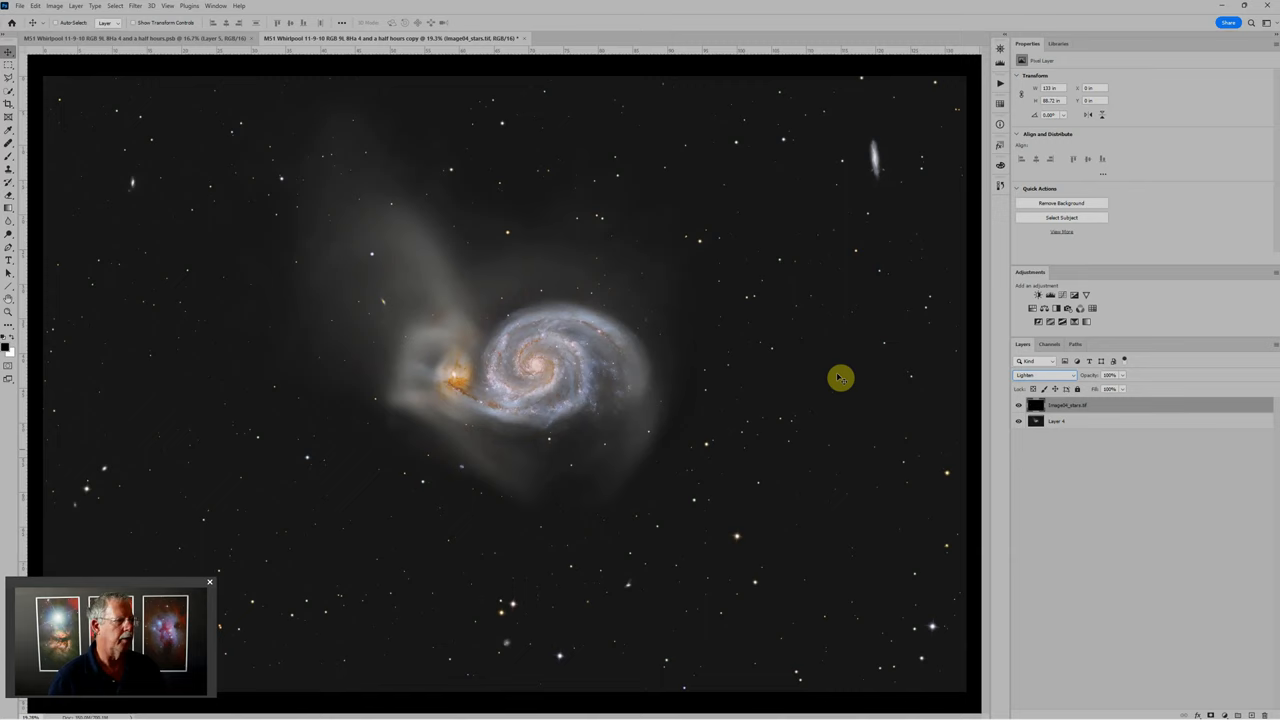
mouse_move(688, 434)
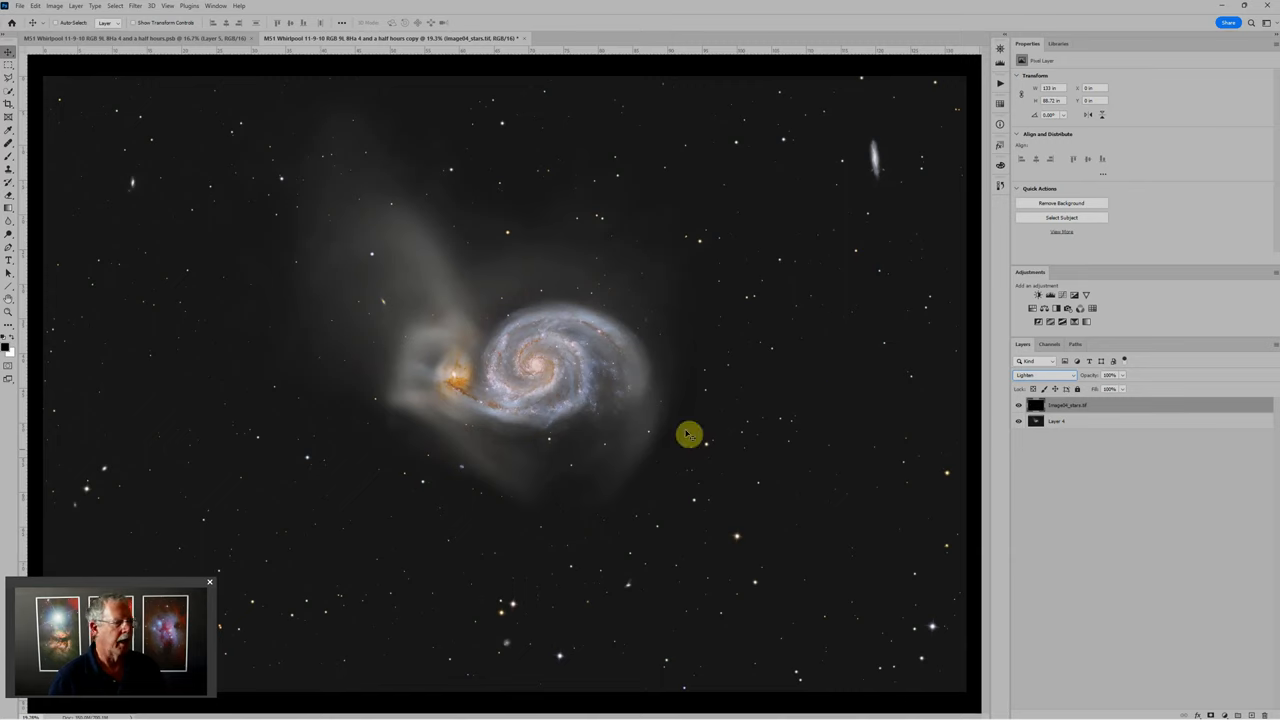
mouse_move(448, 352)
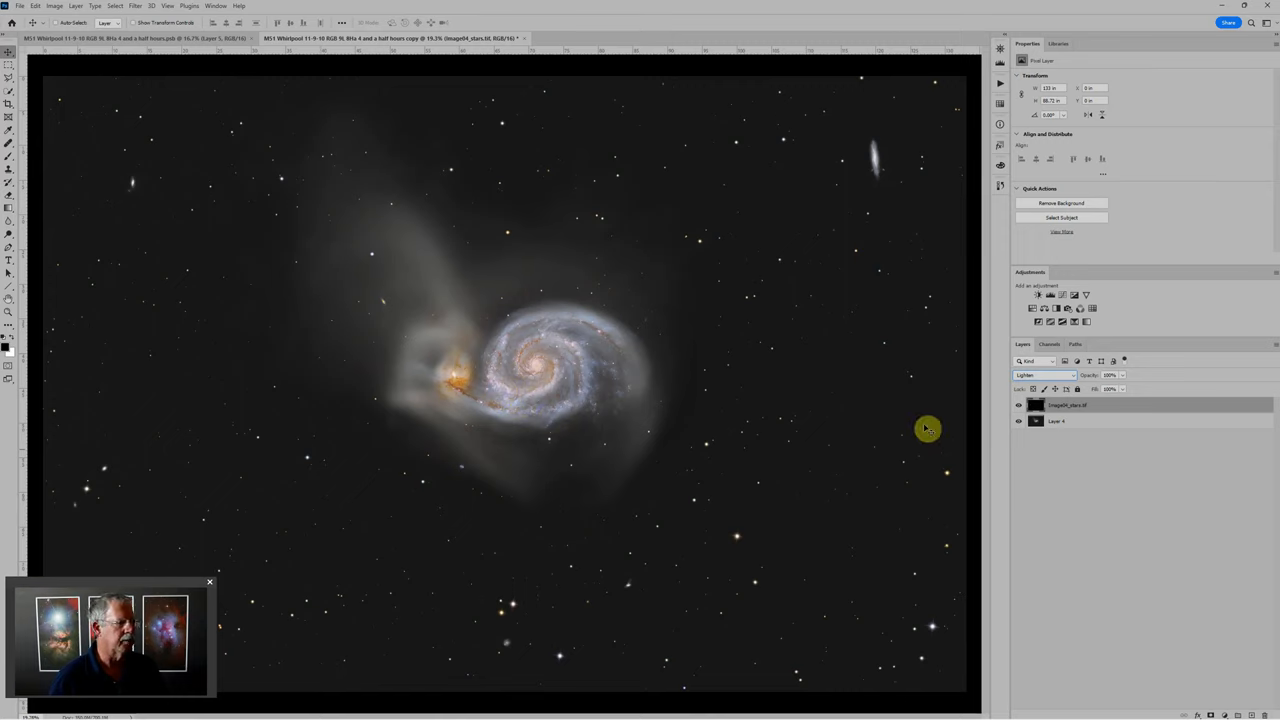
mouse_move(264, 348)
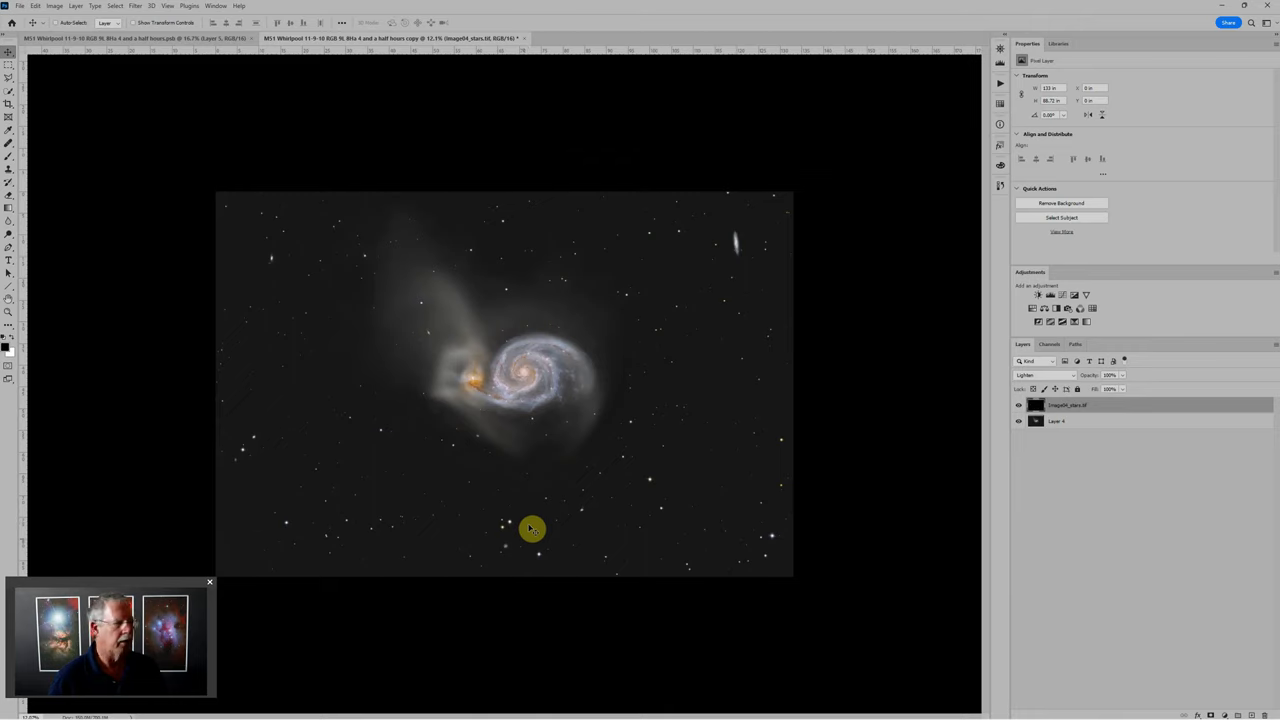
mouse_move(704, 444)
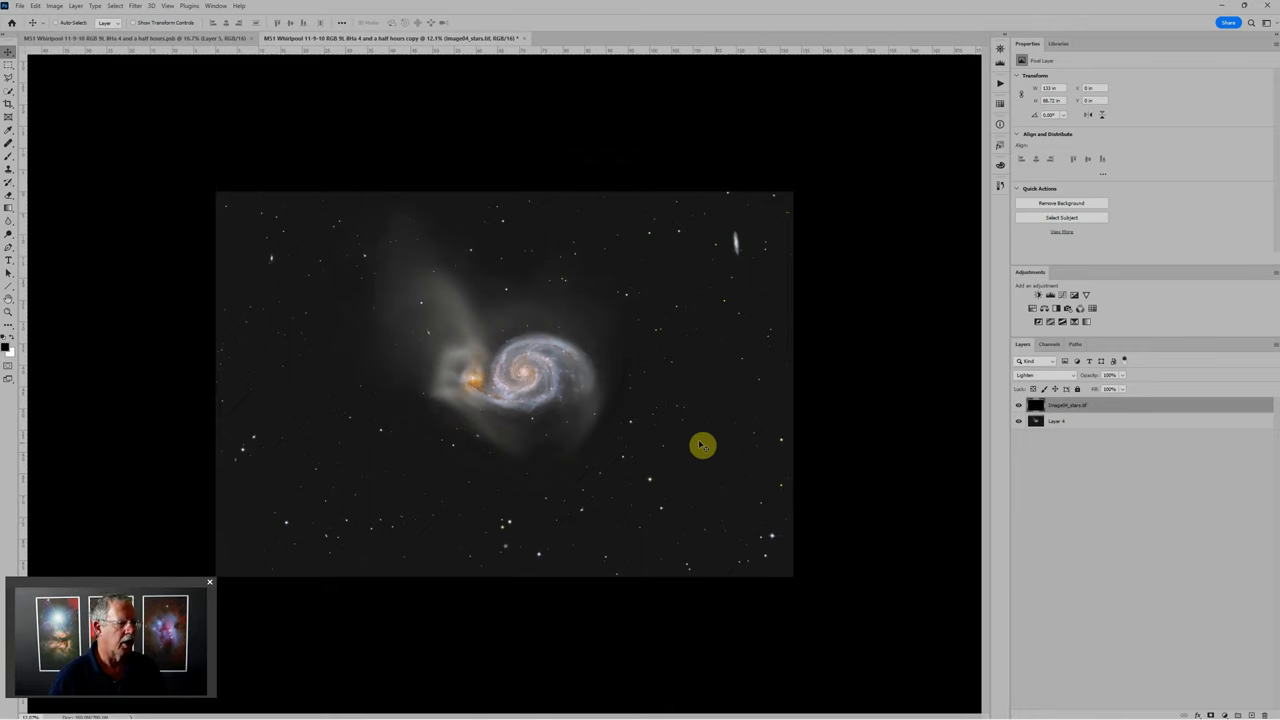
mouse_move(540, 358)
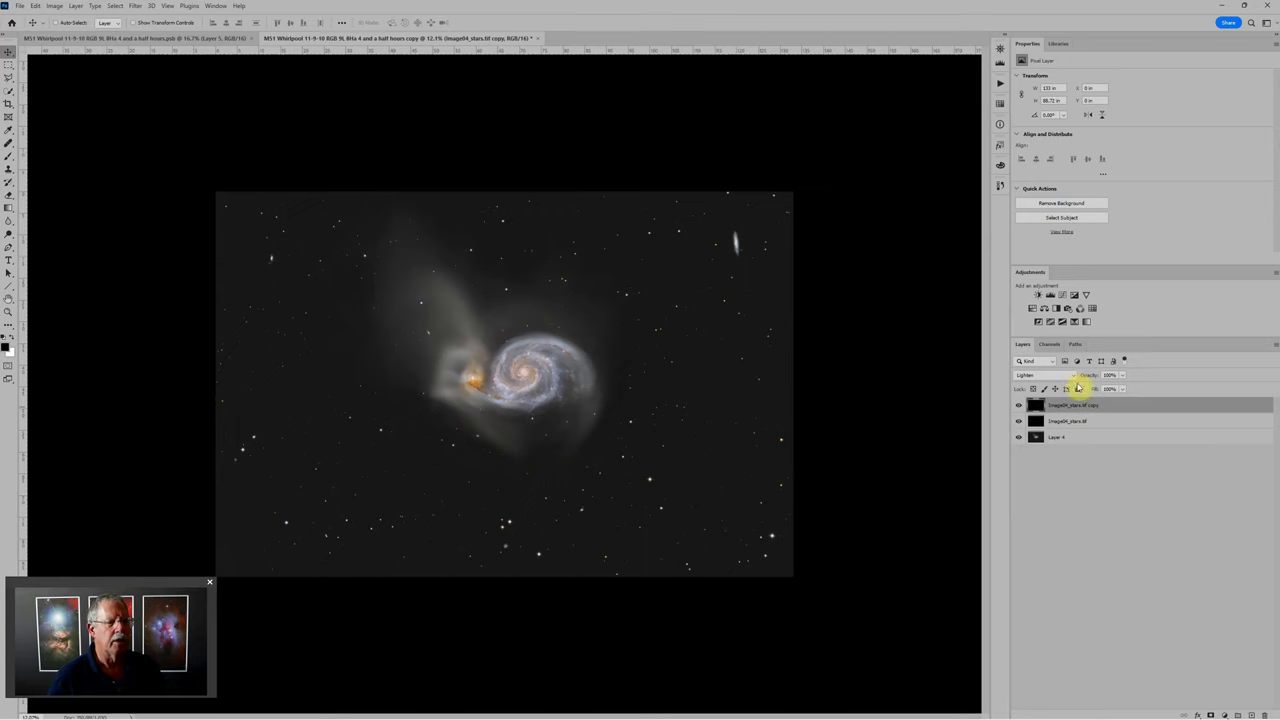
Set the duplicated stars layer's blend mode to brighten and densify the stars.
click(1044, 376)
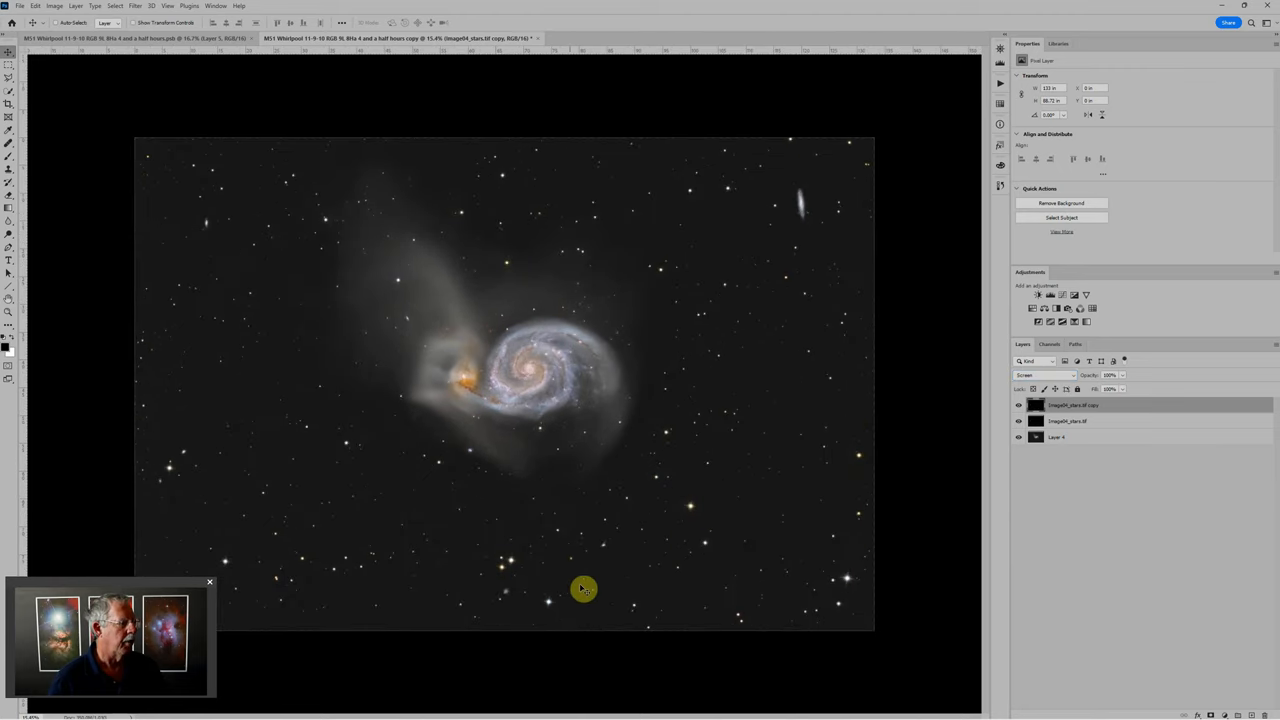
mouse_move(568, 404)
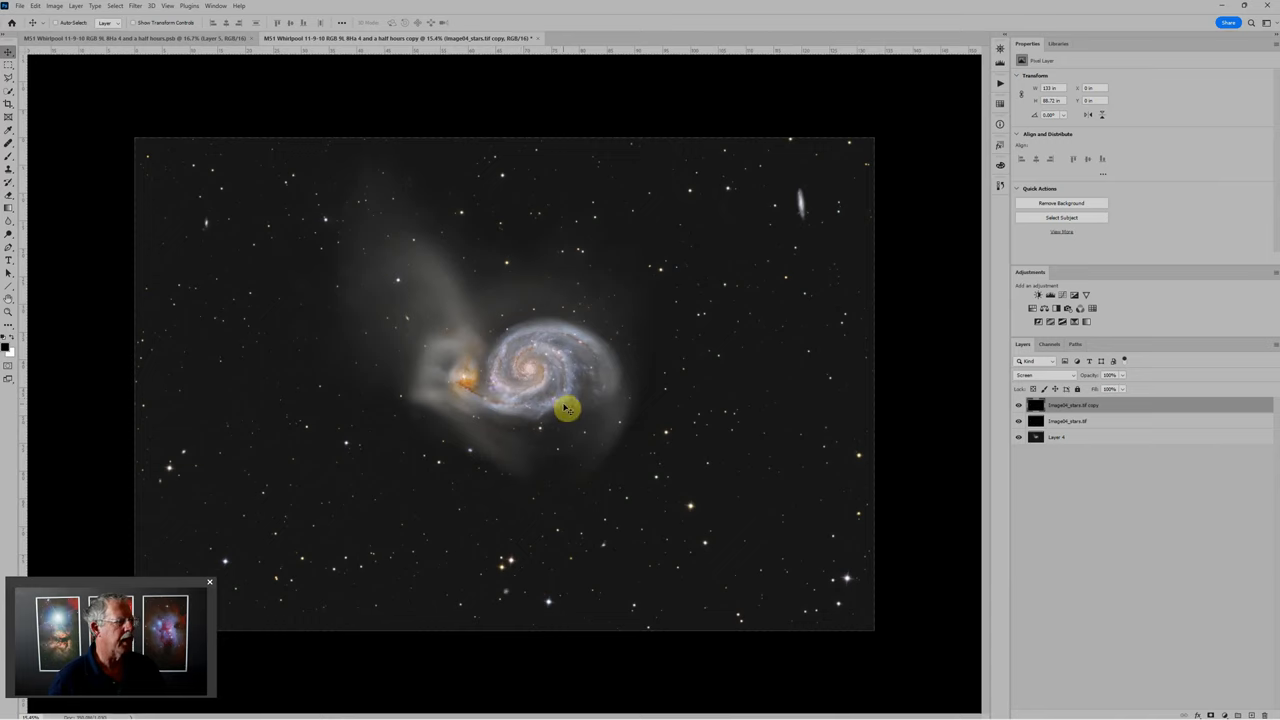
mouse_move(324, 362)
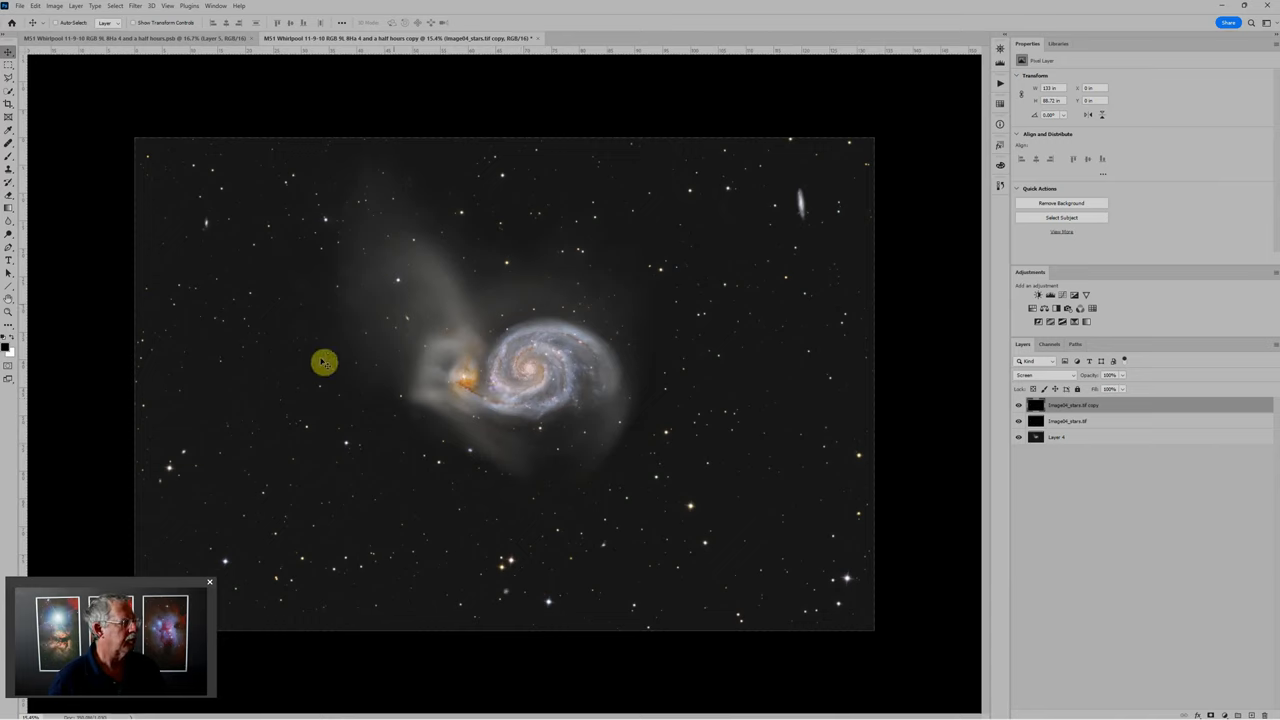
mouse_move(740, 436)
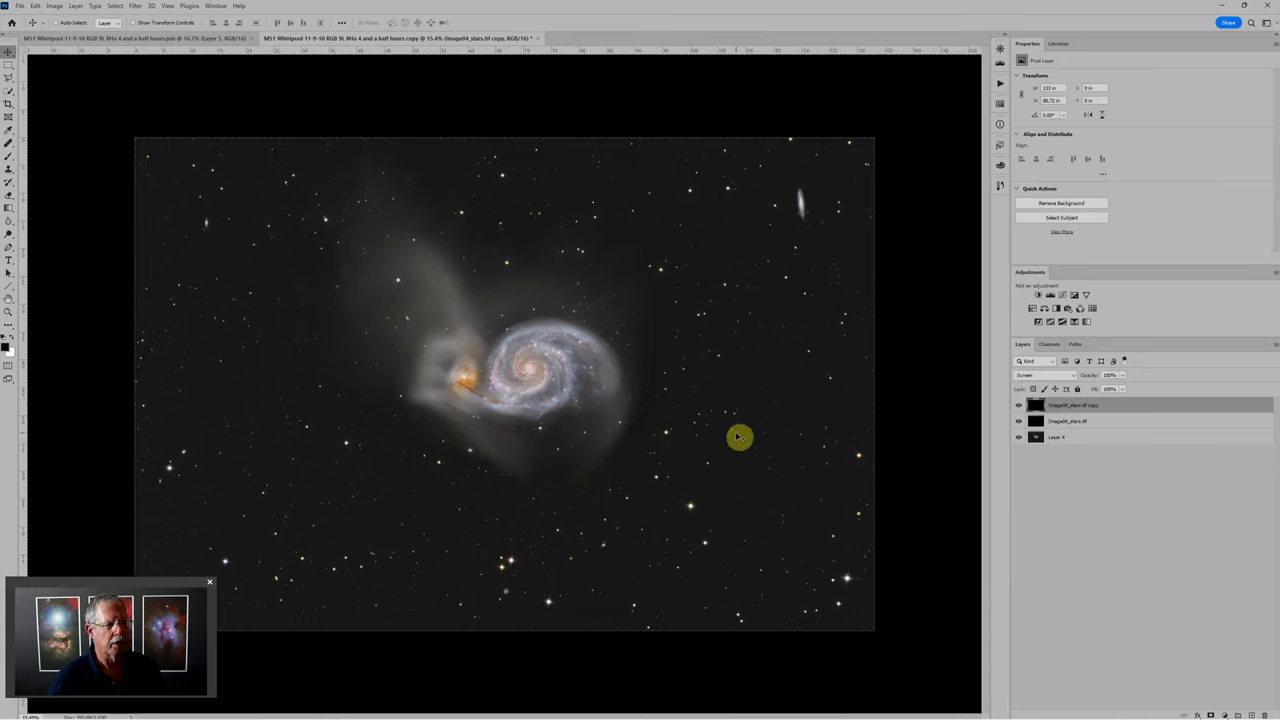
click(1096, 404)
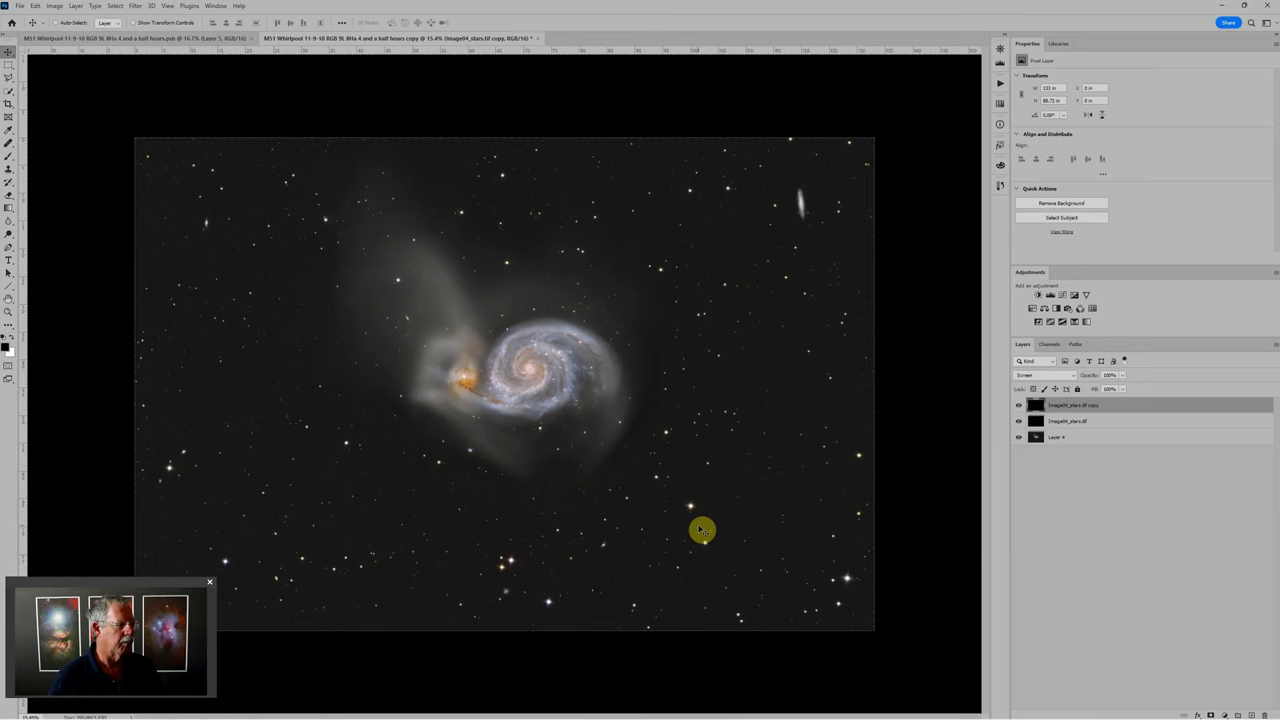
mouse_move(616, 518)
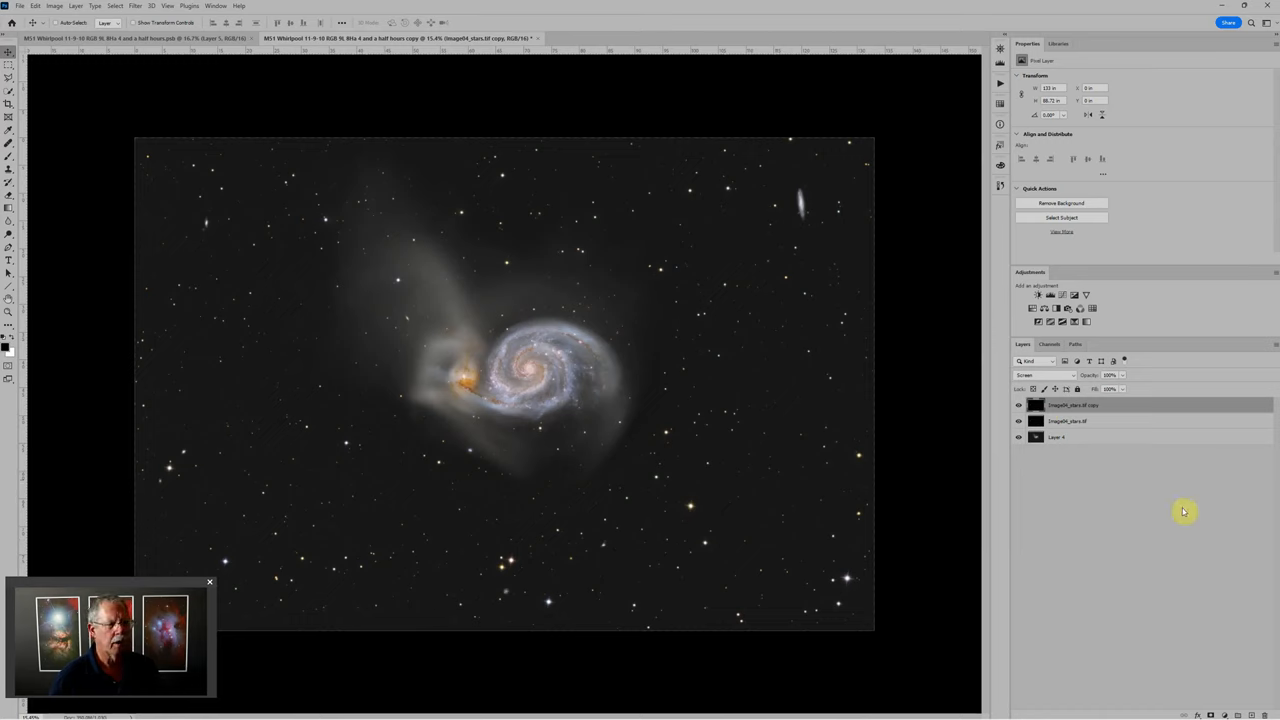
mouse_move(1186, 540)
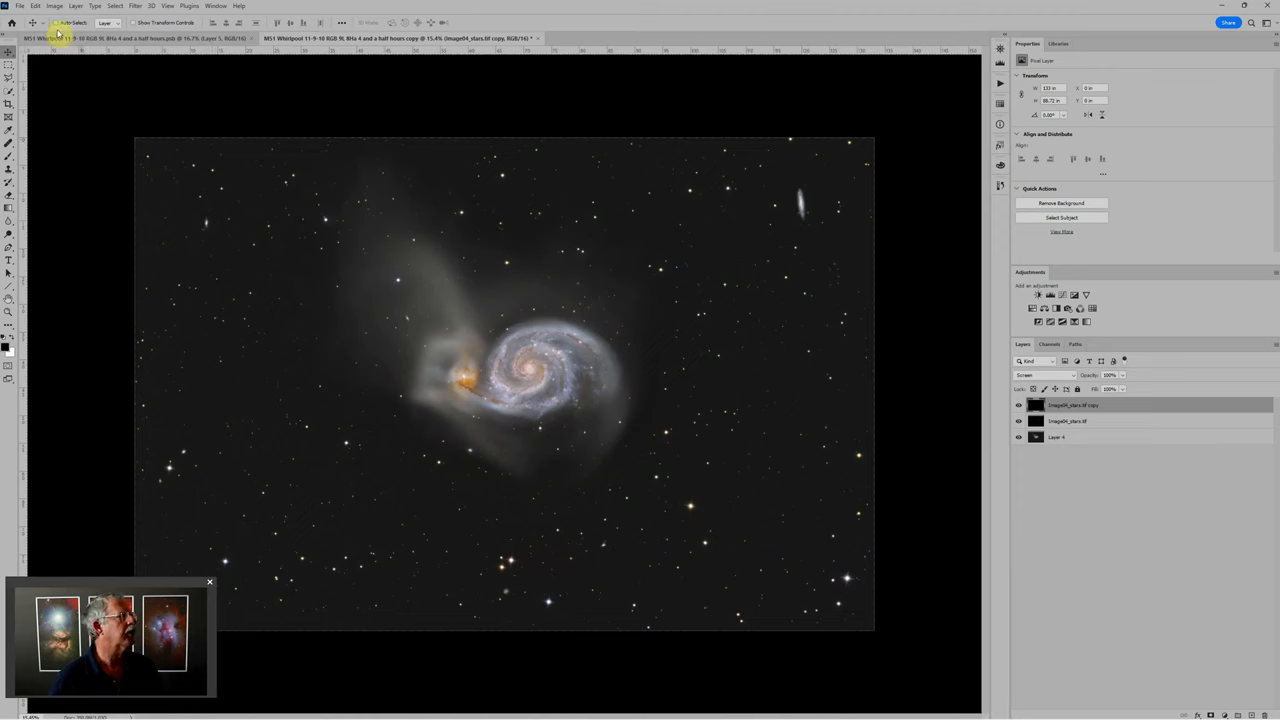
Add a Hide All black layer mask to the copied stars layer via Layer > Layer Mask.
click(76, 8)
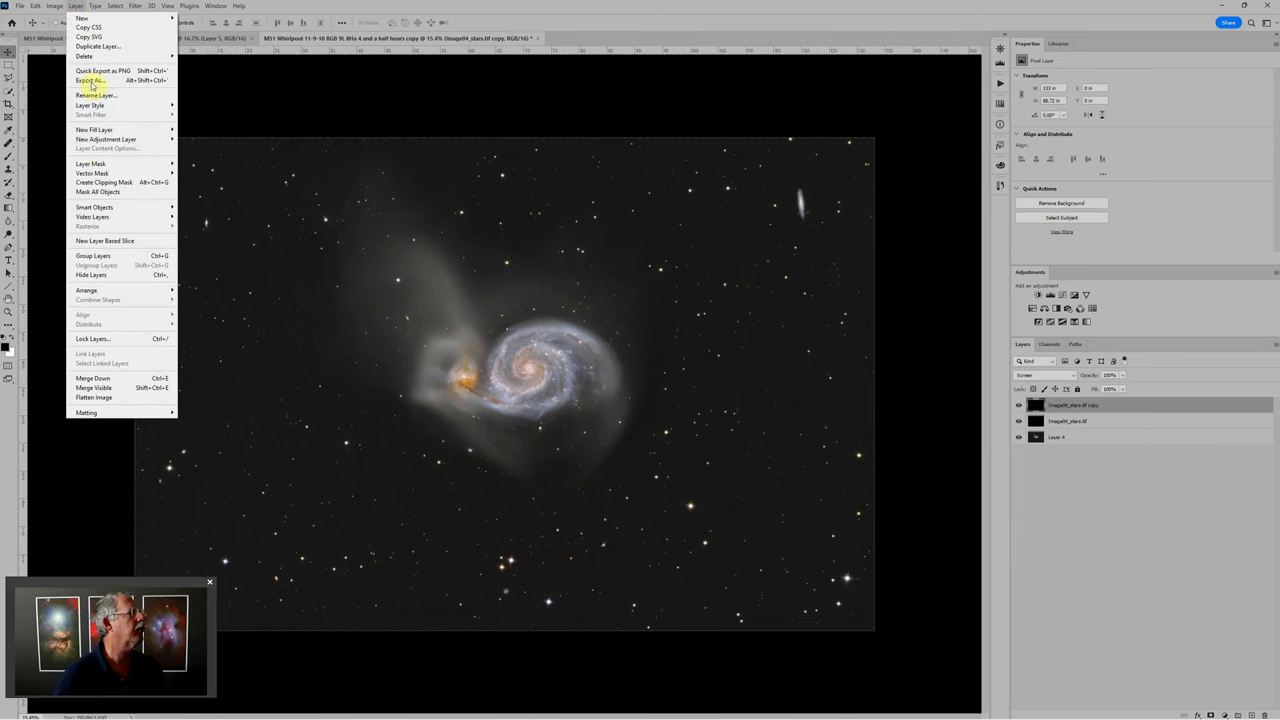
mouse_move(92, 164)
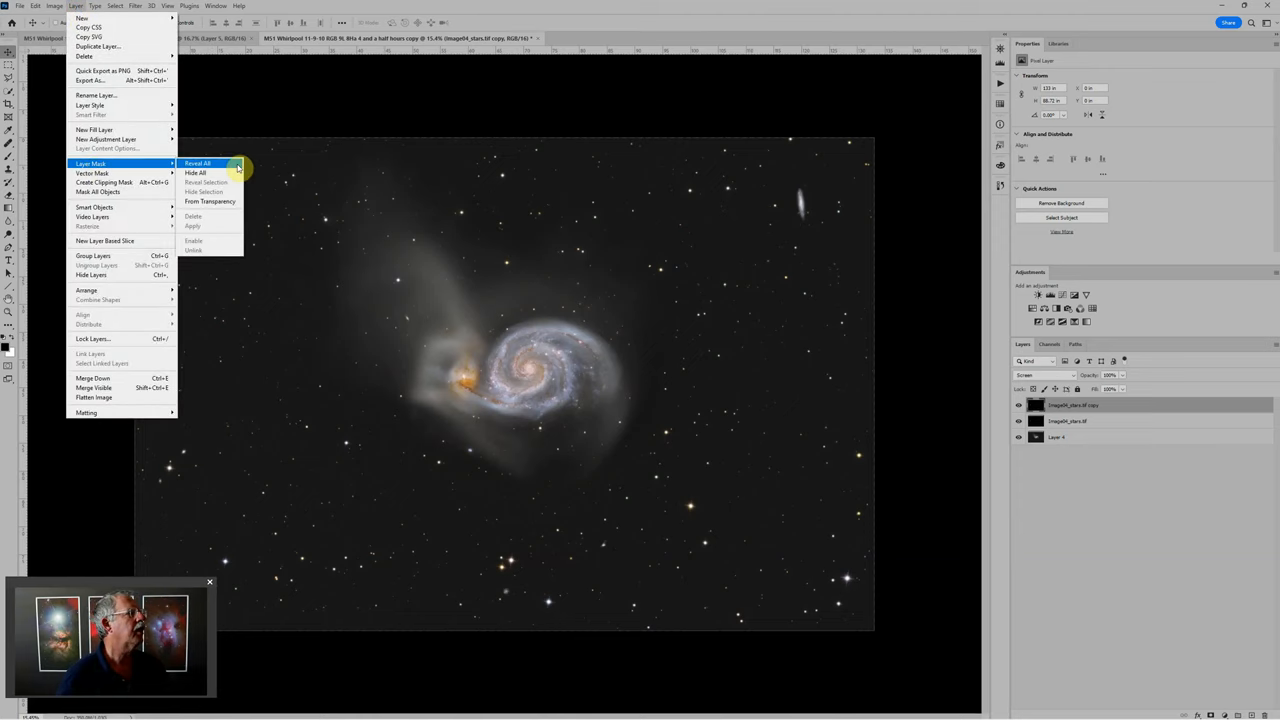
click(196, 164)
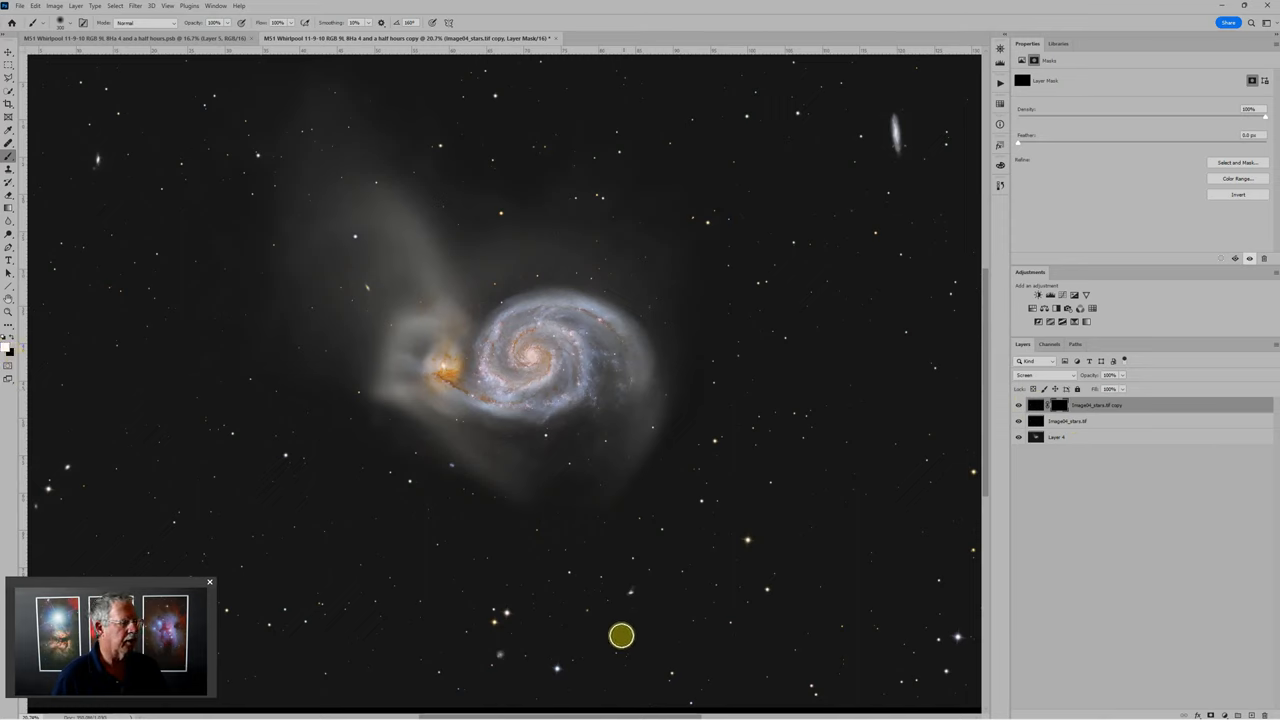
mouse_move(510, 612)
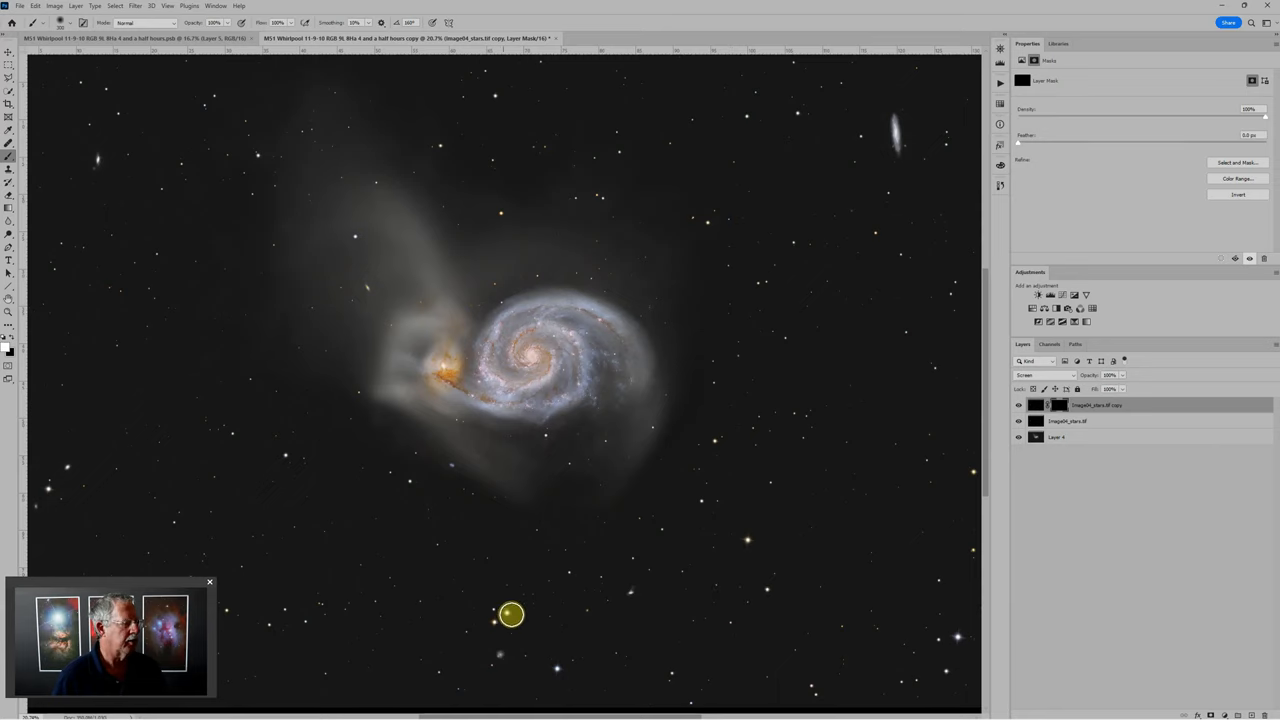
mouse_move(500, 616)
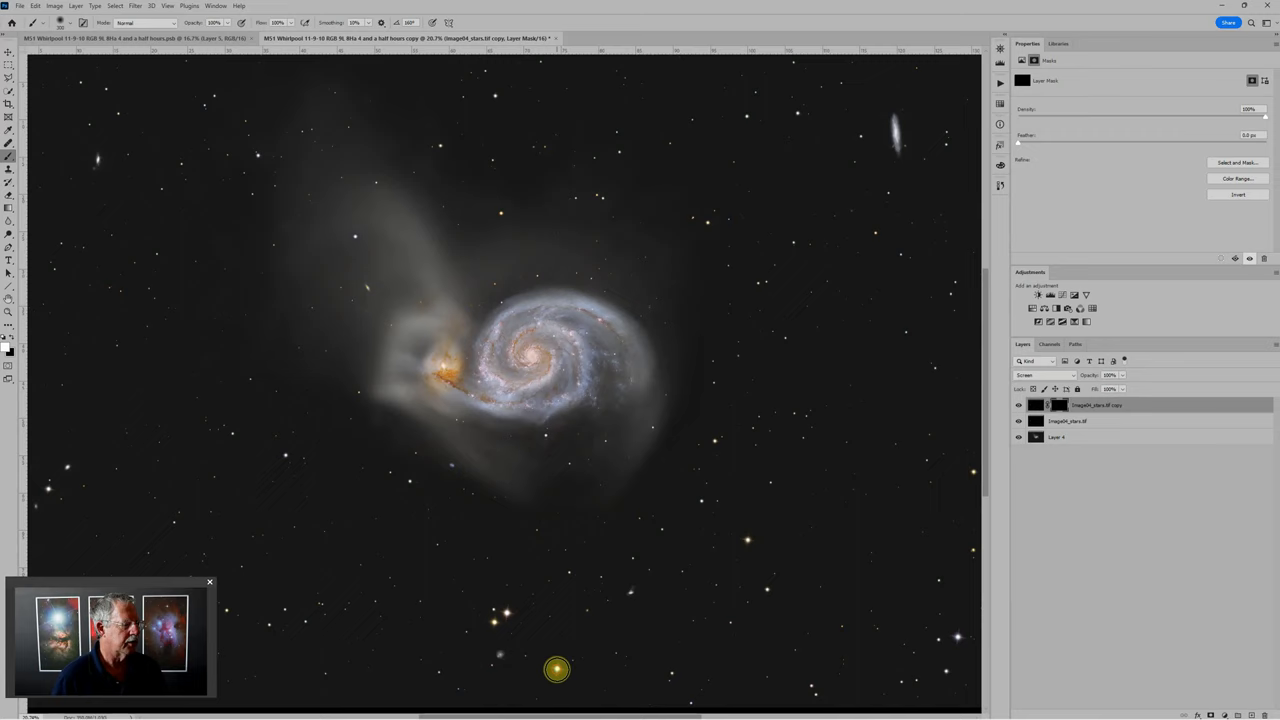
mouse_move(742, 464)
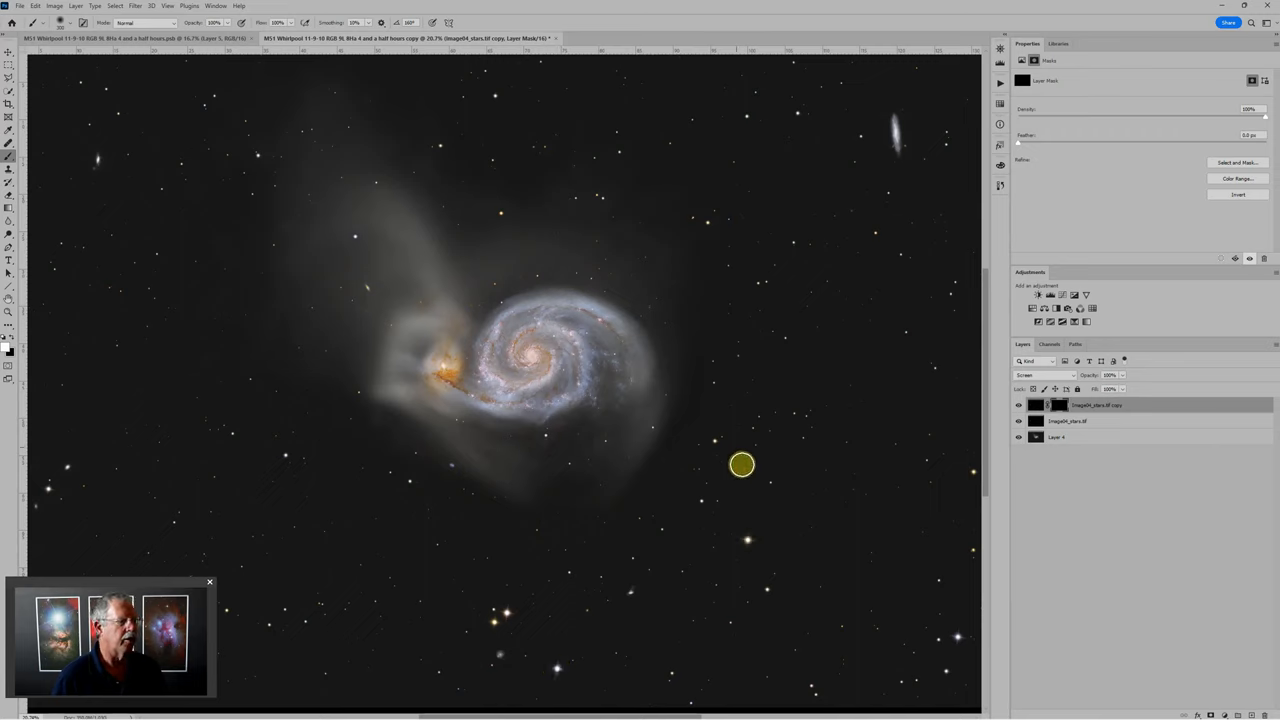
mouse_move(76, 468)
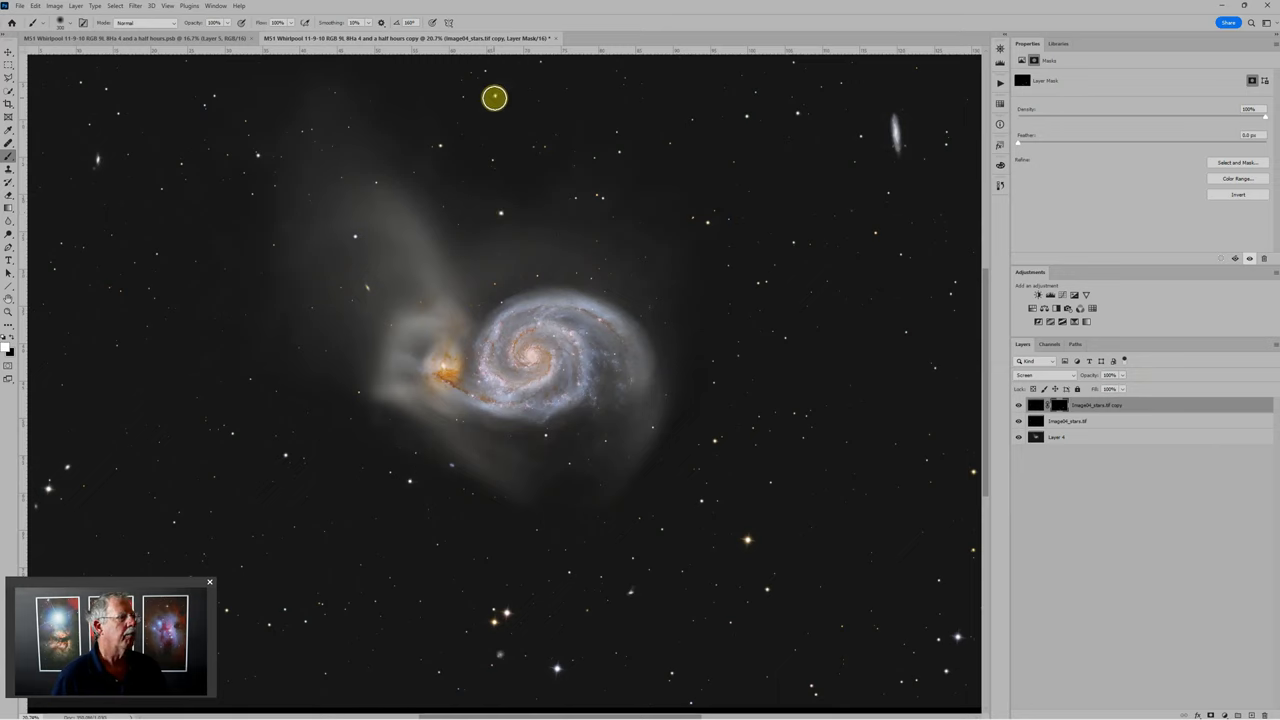
mouse_move(884, 432)
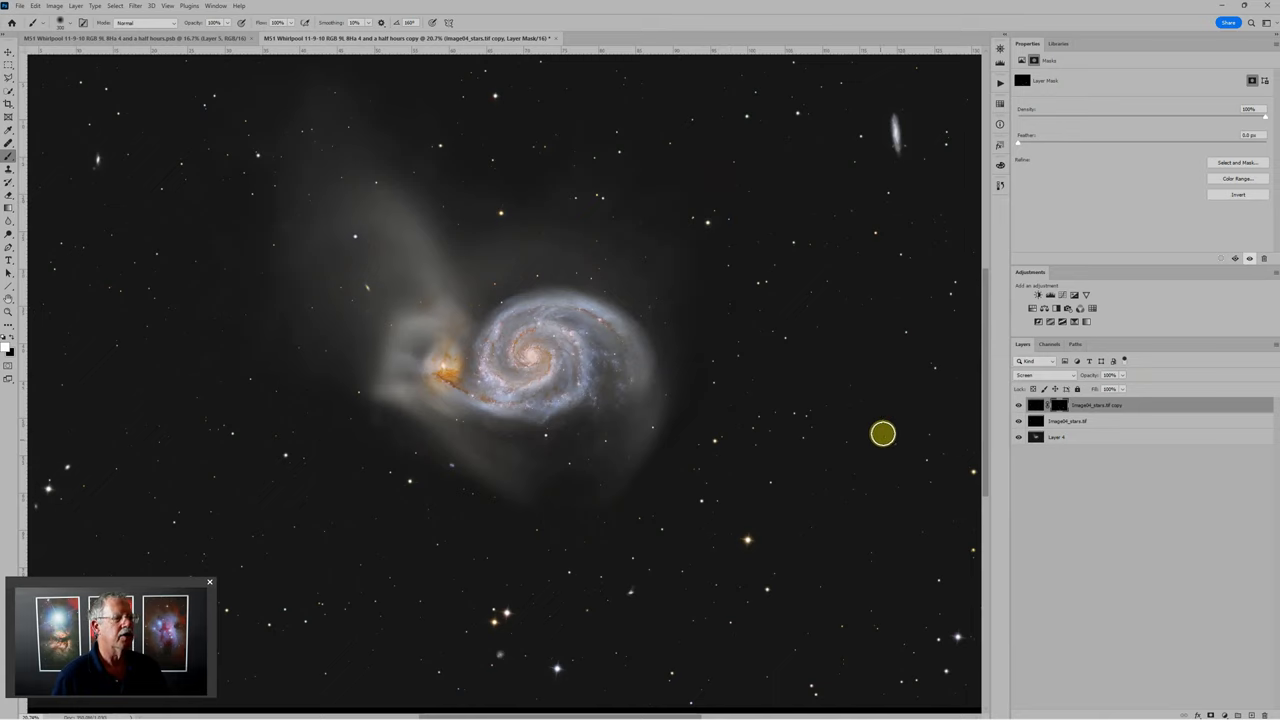
mouse_move(972, 478)
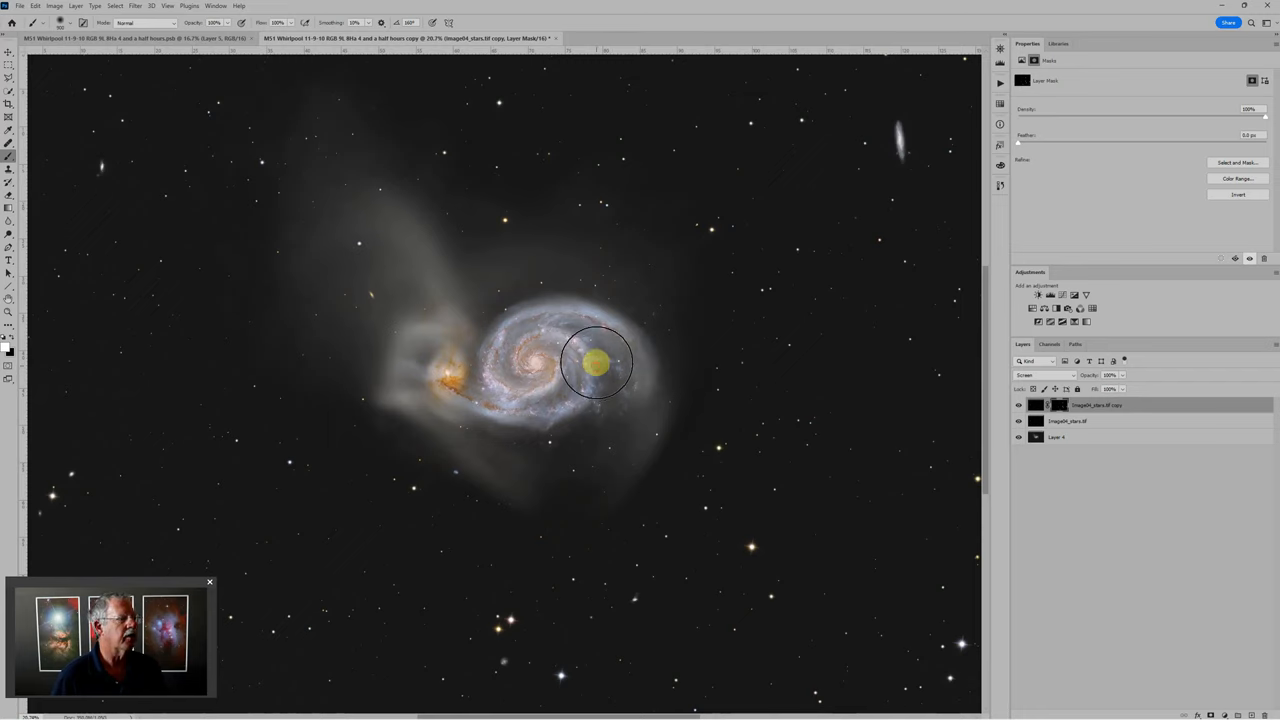
Paint white into the black mask over the galaxy arm and below the core to reveal stars.
drag(598, 364, 532, 404)
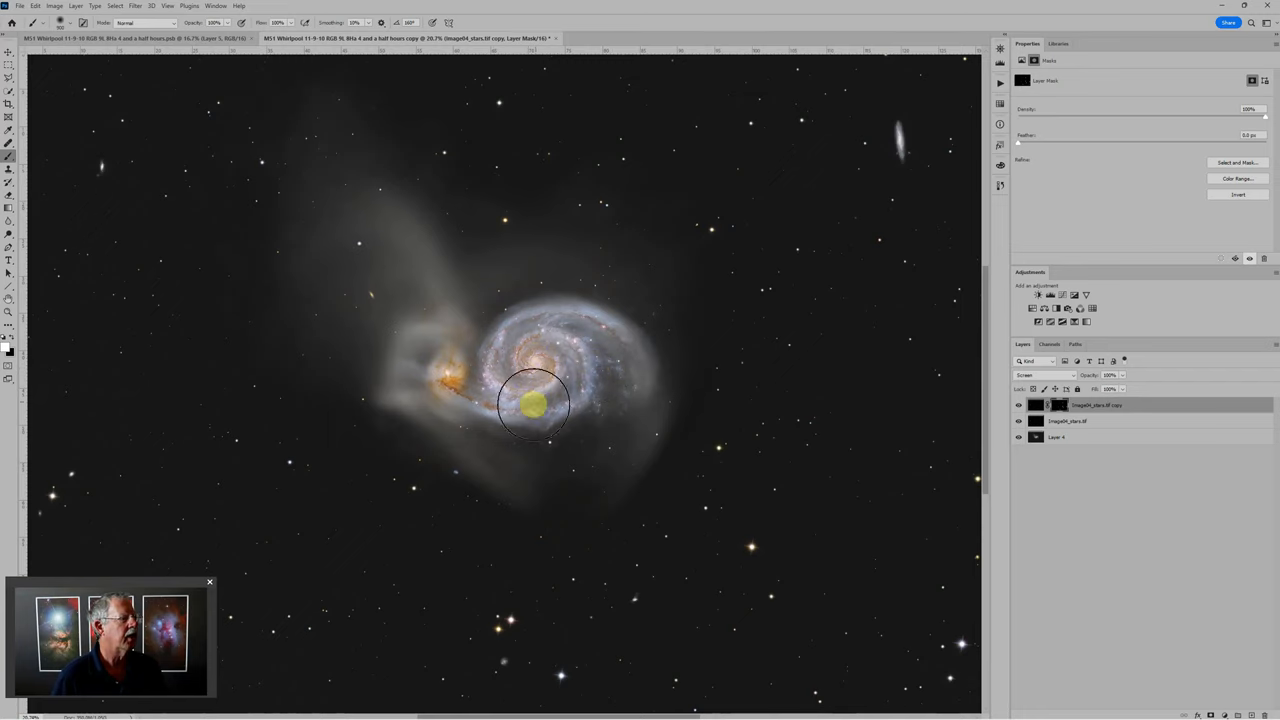
drag(532, 404, 584, 404)
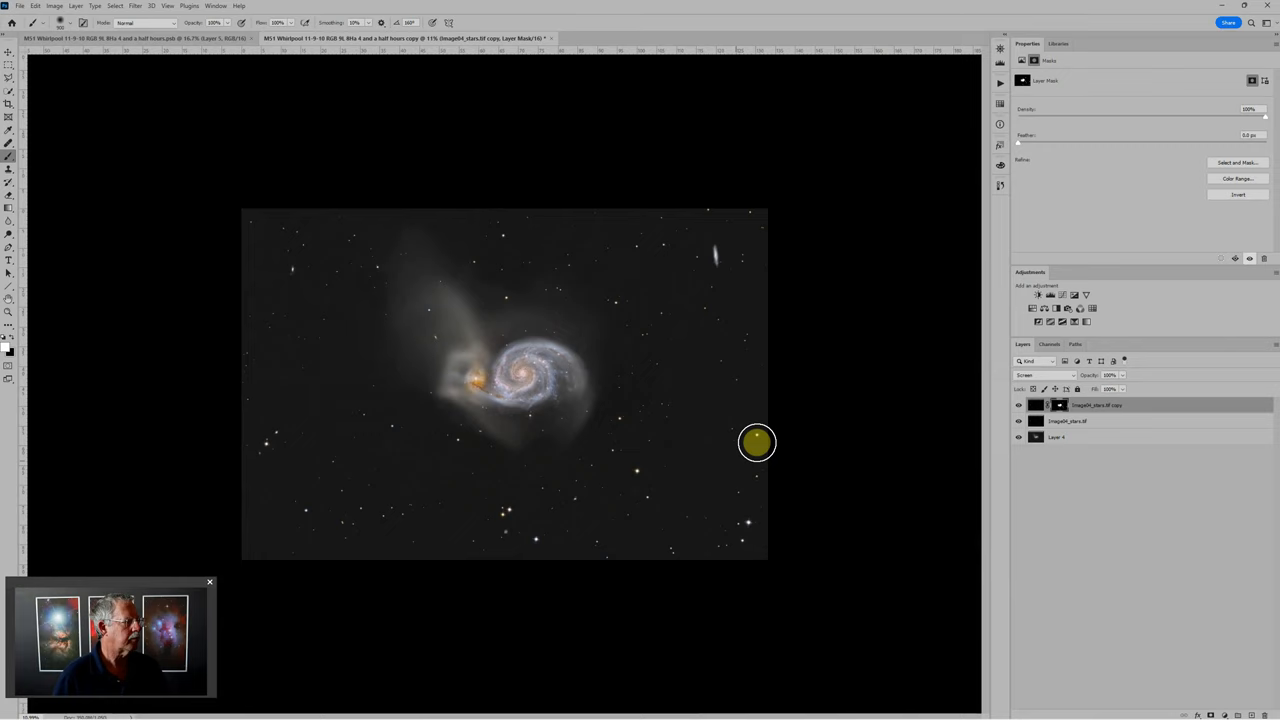
mouse_move(926, 410)
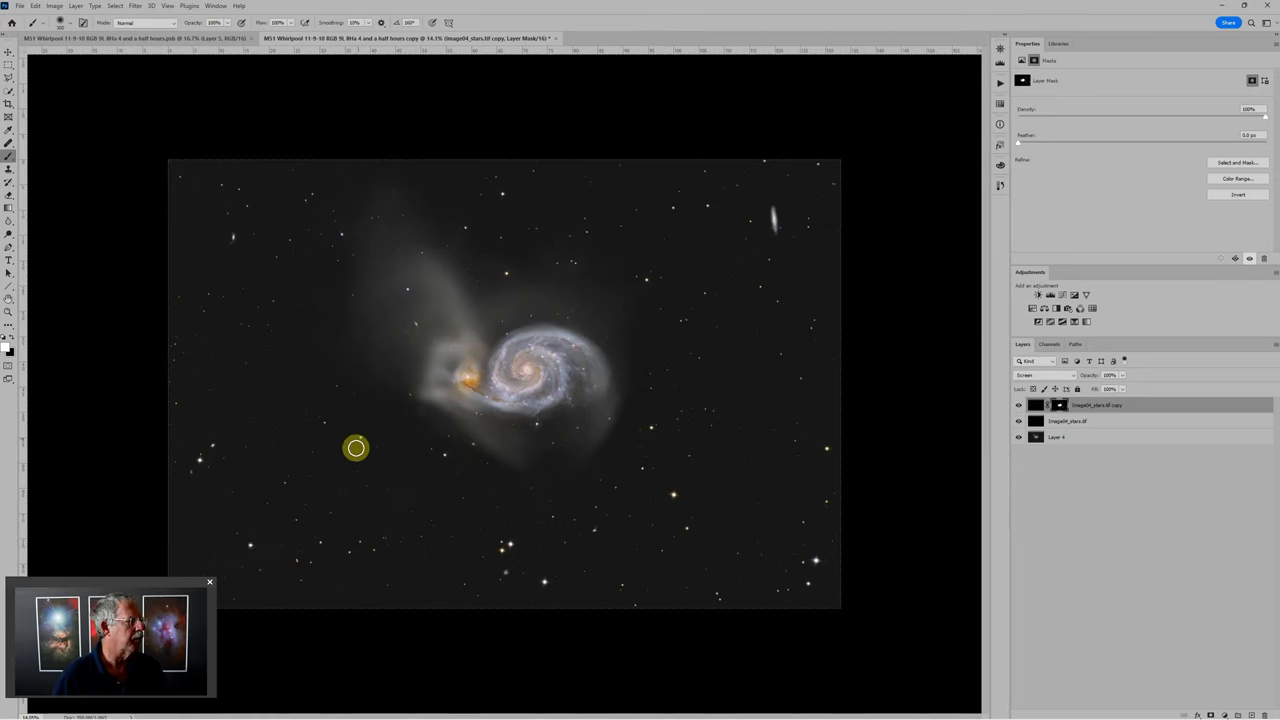
mouse_move(244, 236)
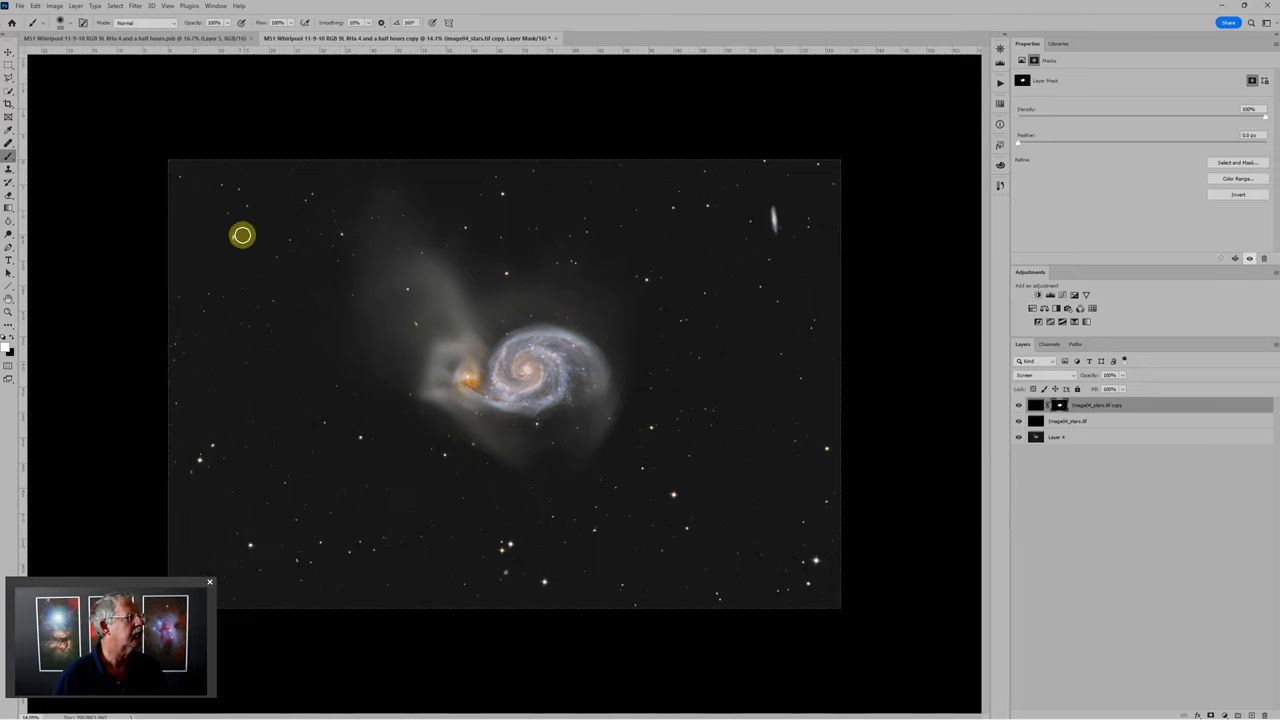
mouse_move(500, 196)
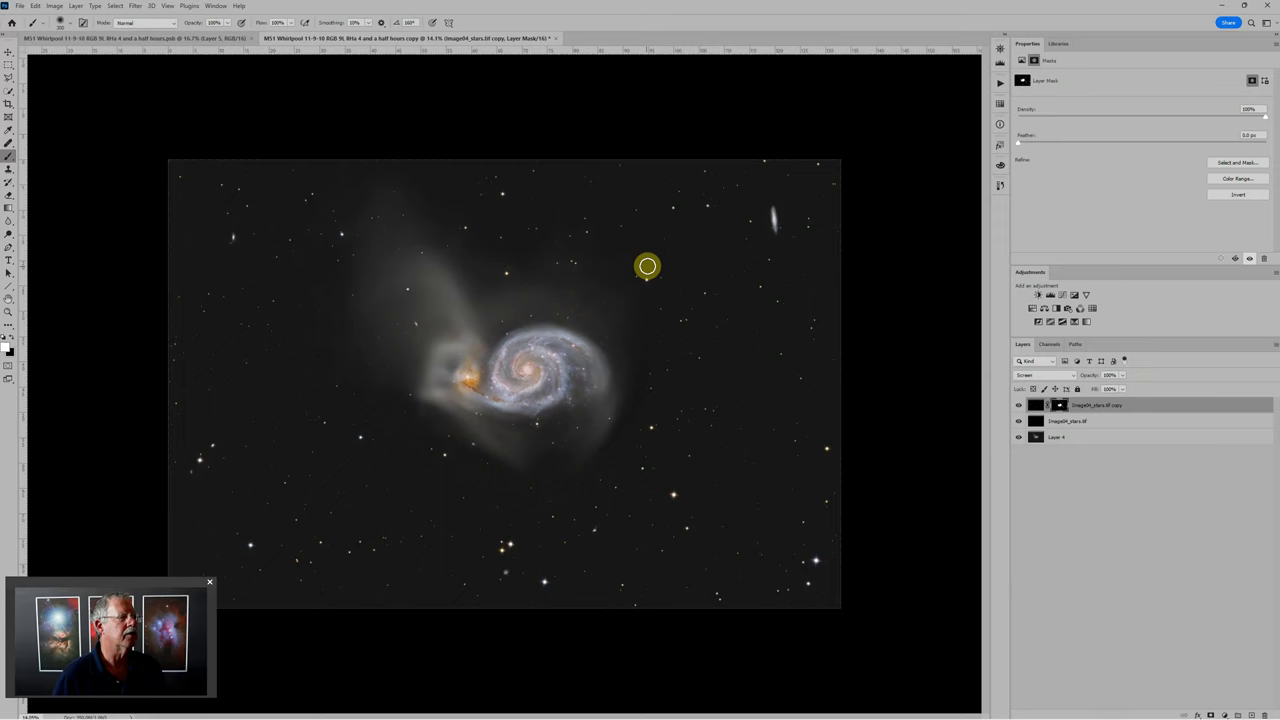
mouse_move(688, 206)
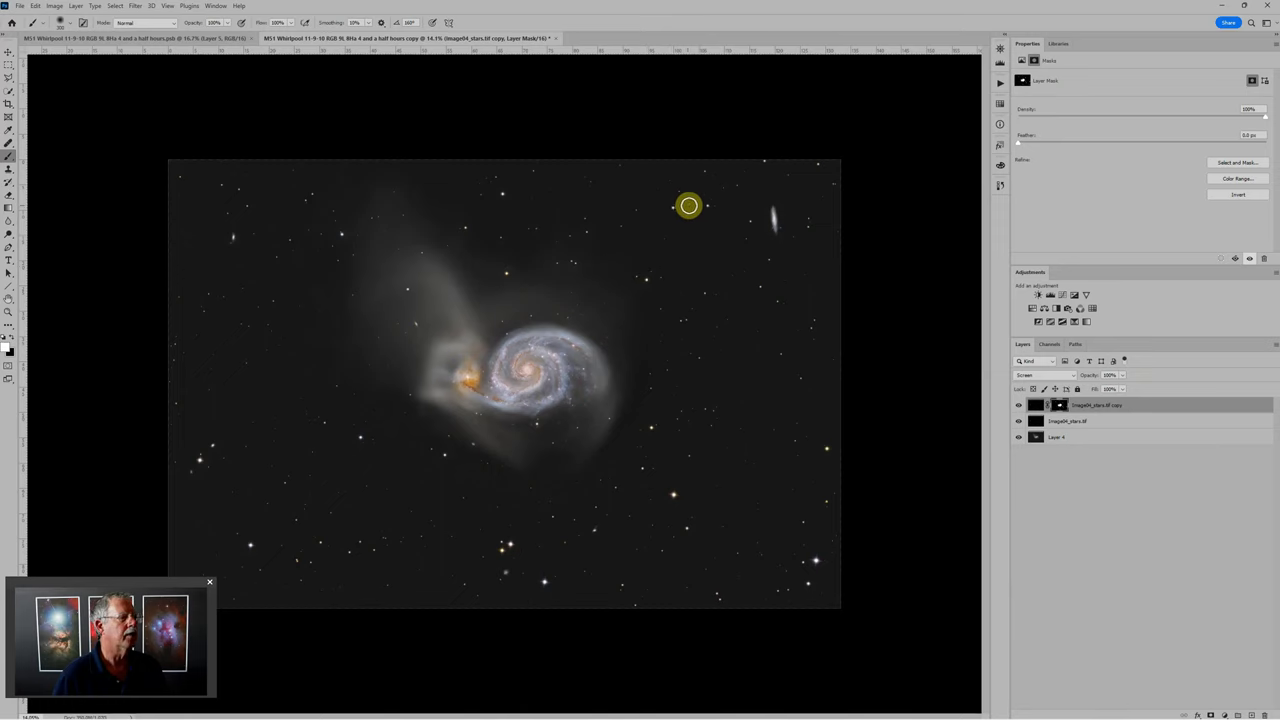
mouse_move(580, 310)
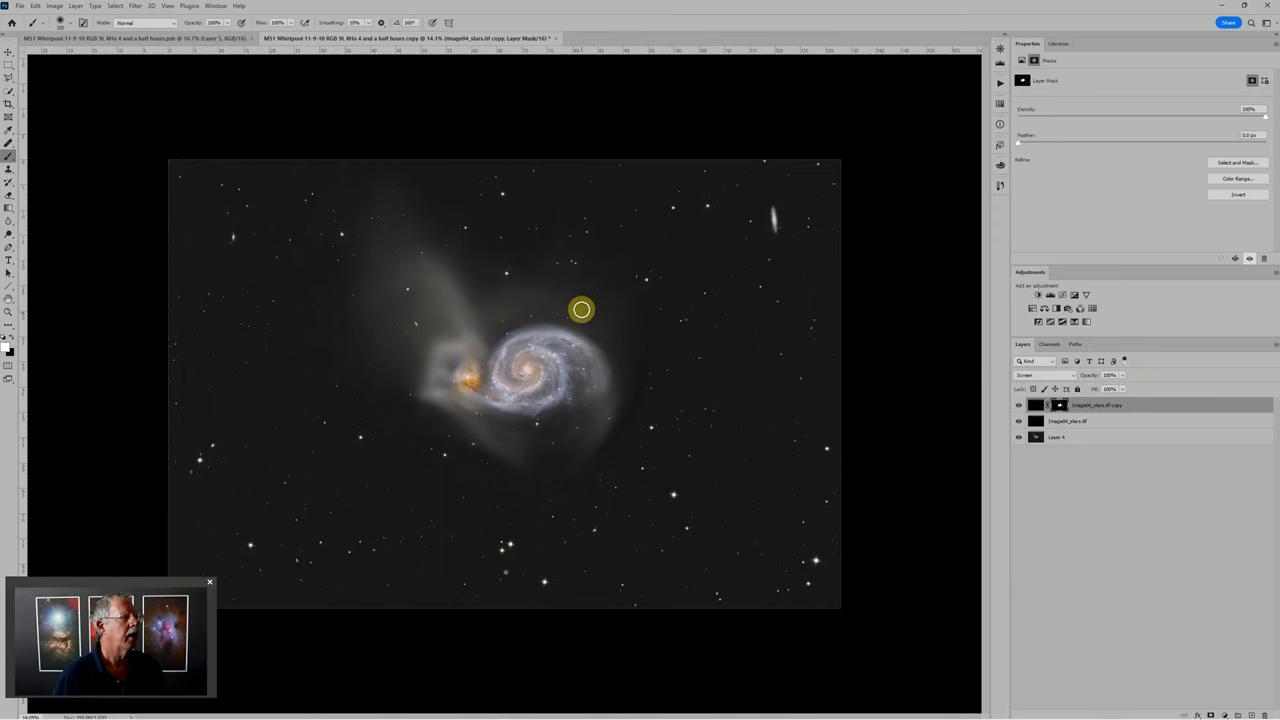
mouse_move(818, 506)
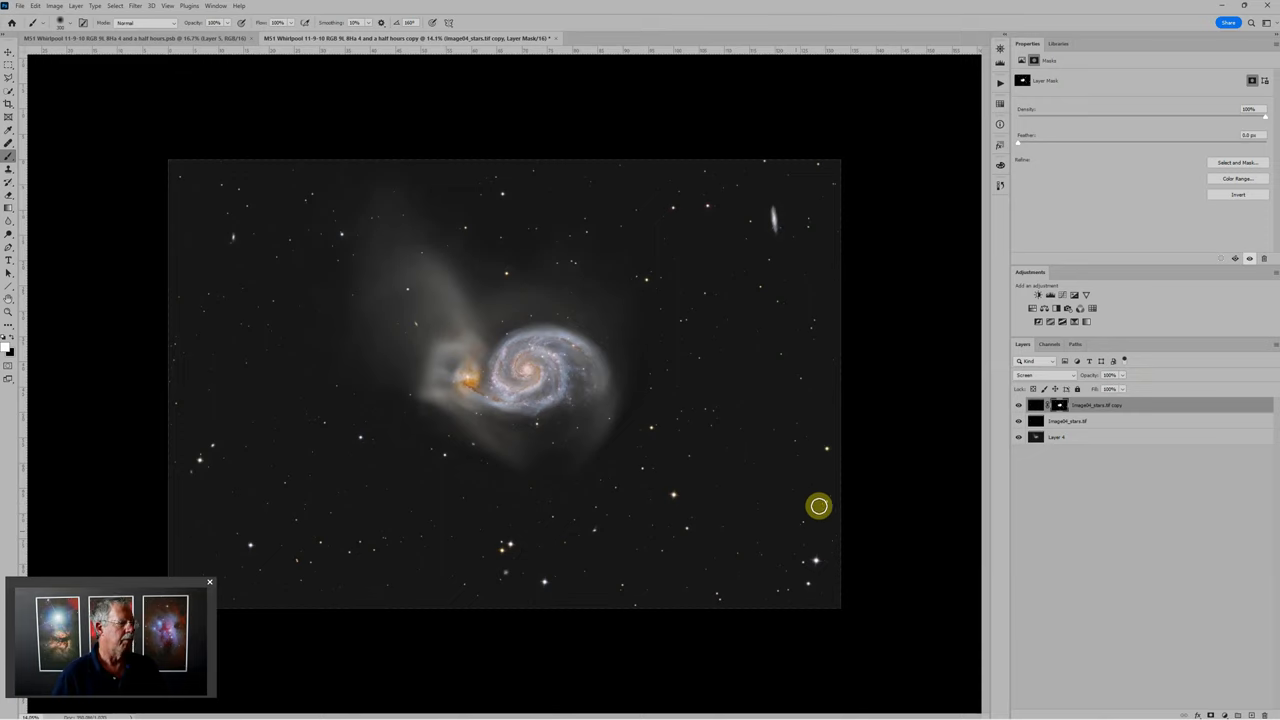
mouse_move(912, 532)
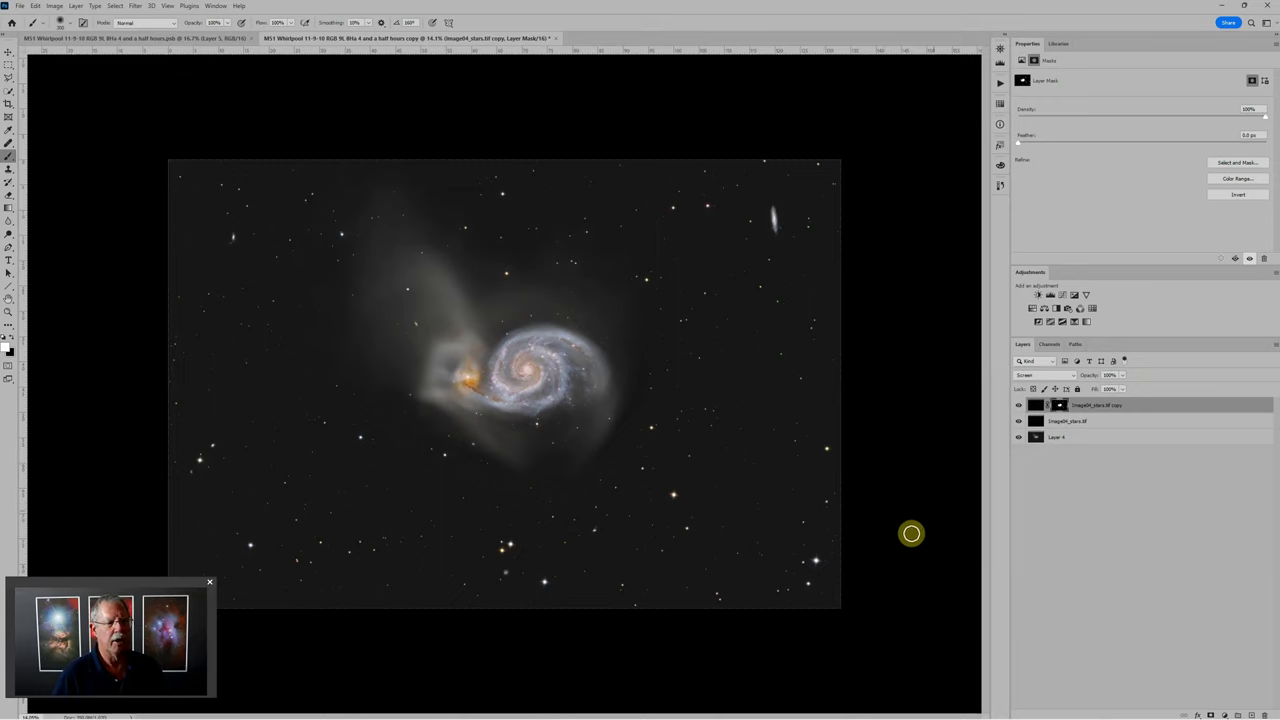
mouse_move(840, 458)
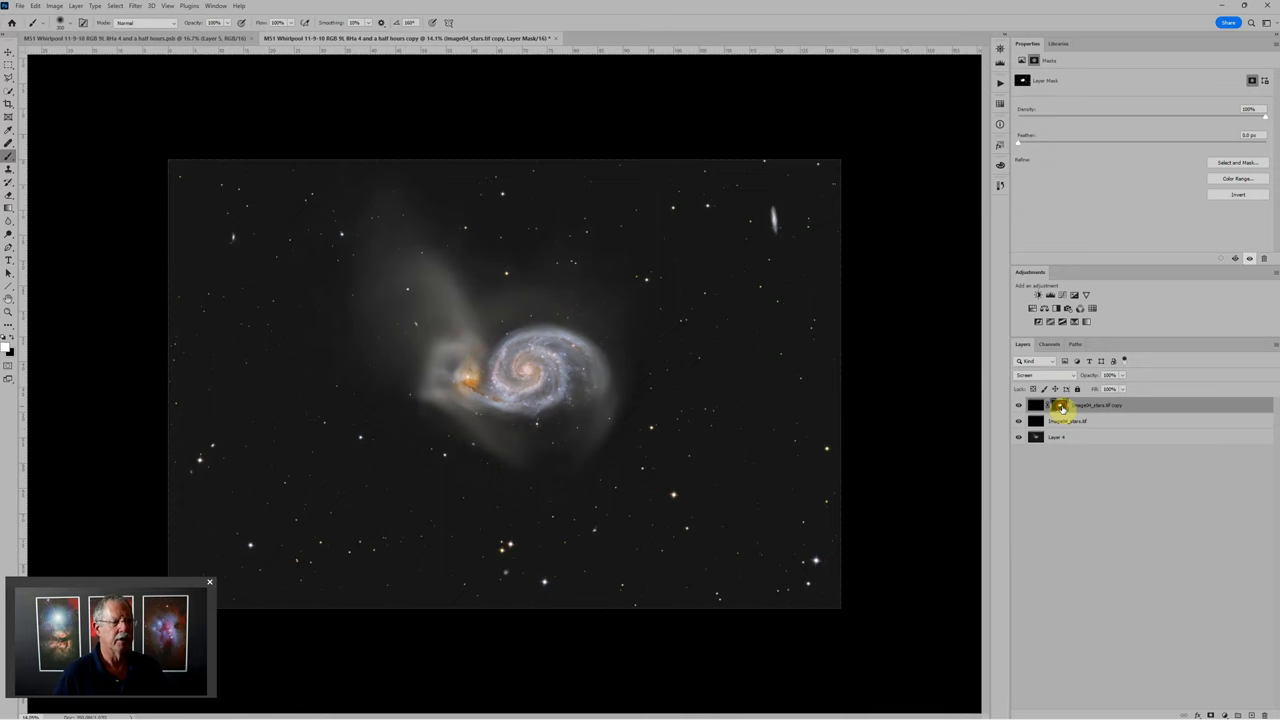
mouse_move(1060, 404)
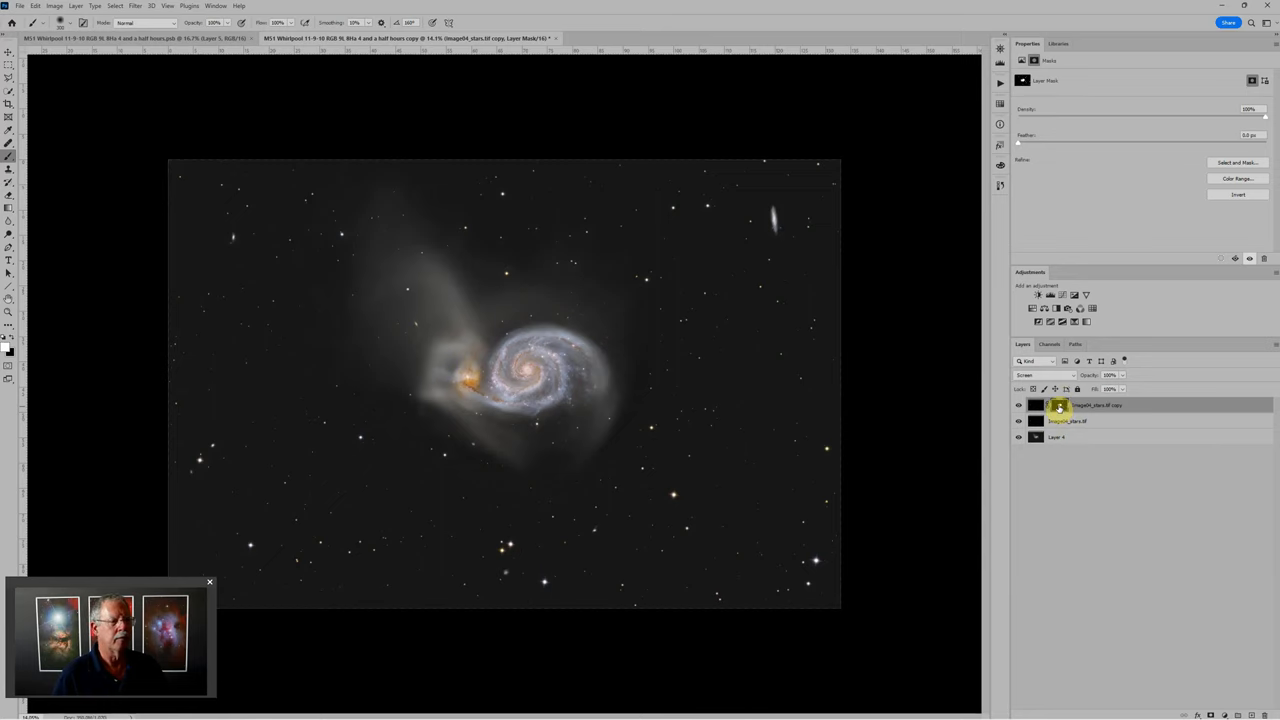
Reset the top layer's mask to white and paint black over an area above the galaxy spiral.
right_click(1036, 404)
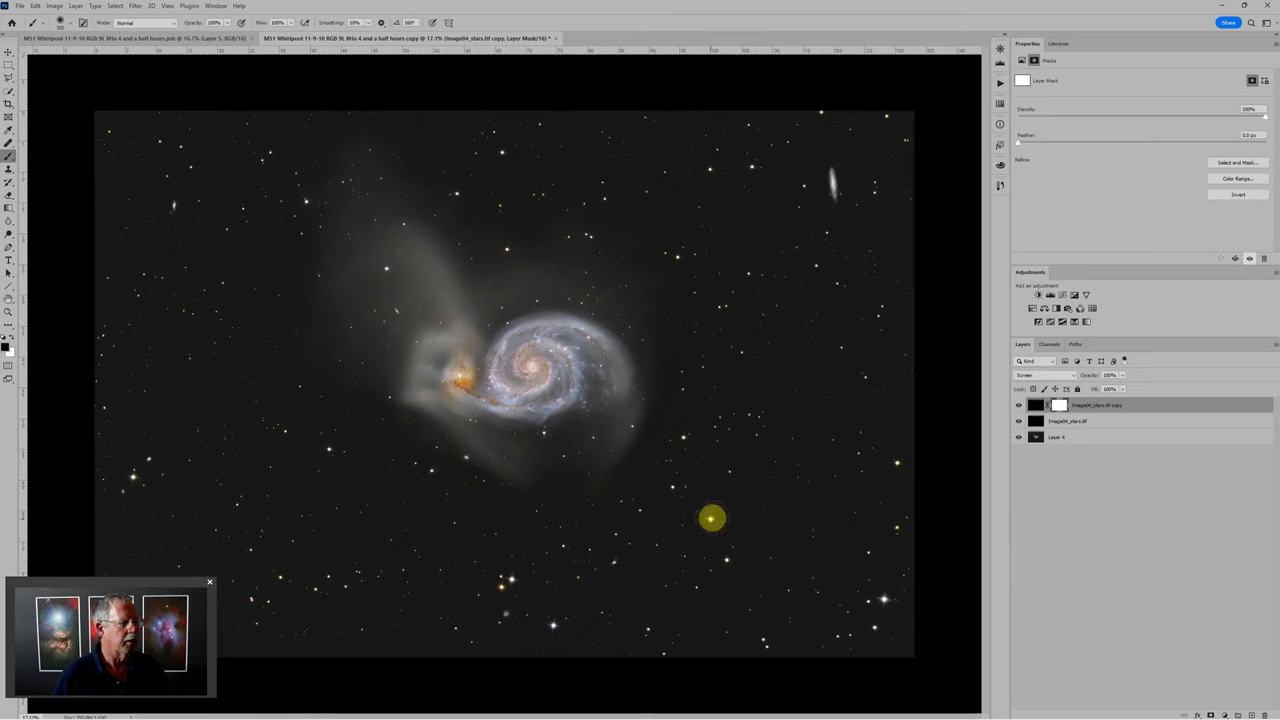
mouse_move(592, 524)
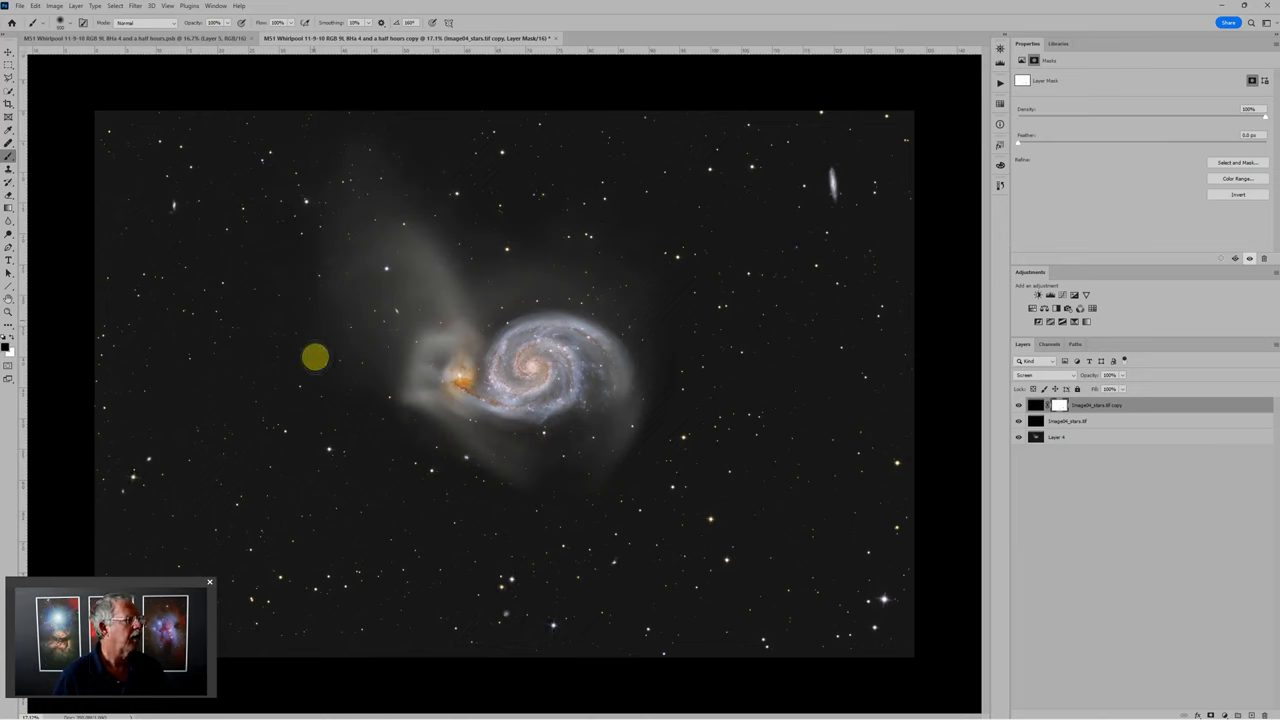
mouse_move(692, 274)
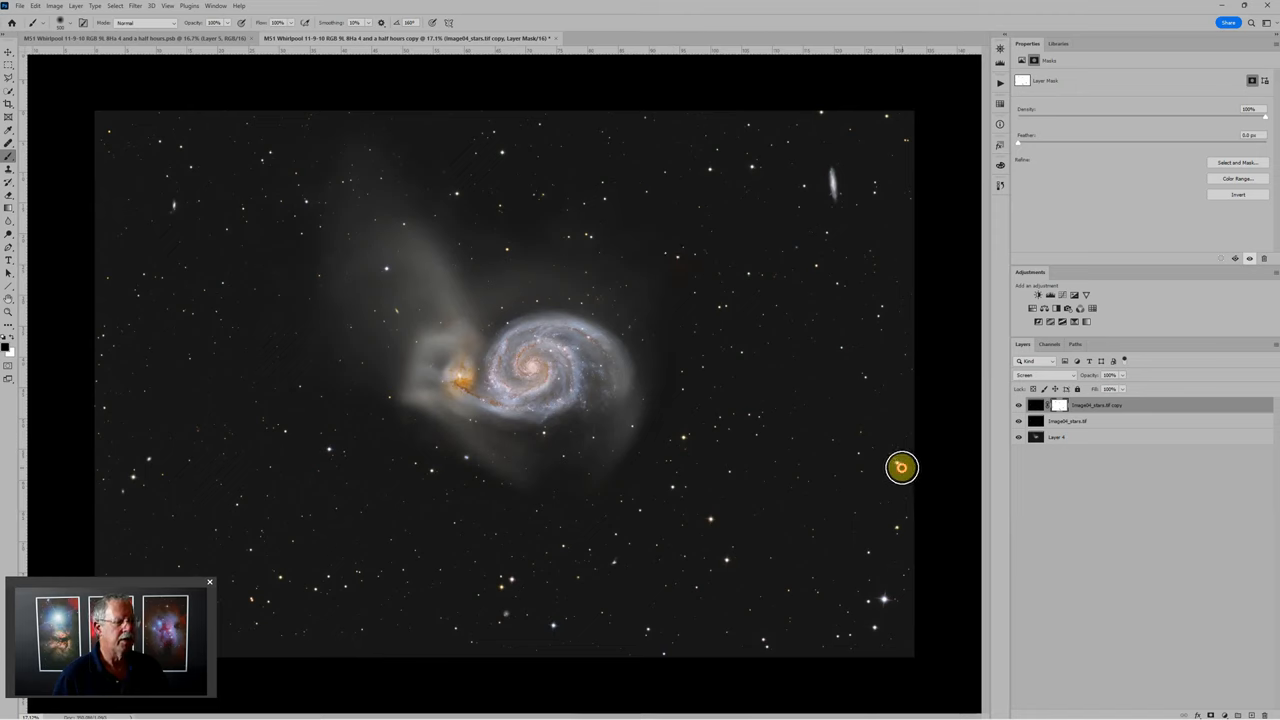
mouse_move(876, 628)
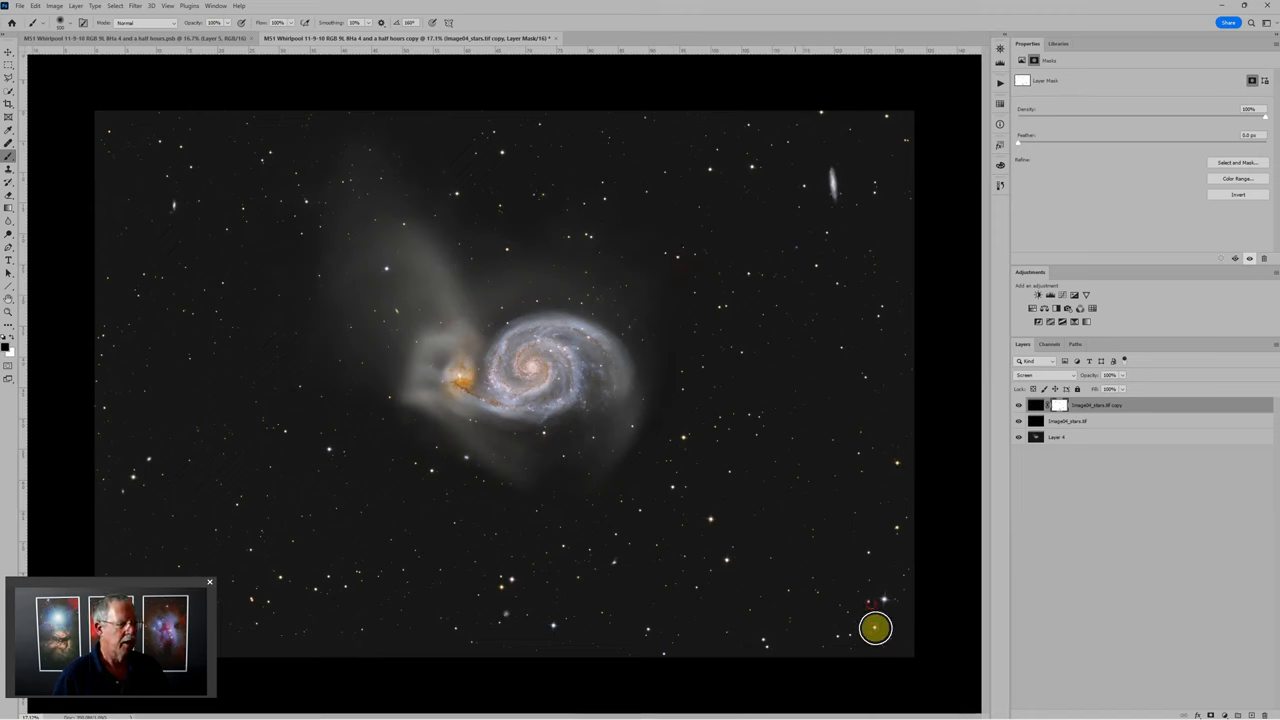
mouse_move(684, 432)
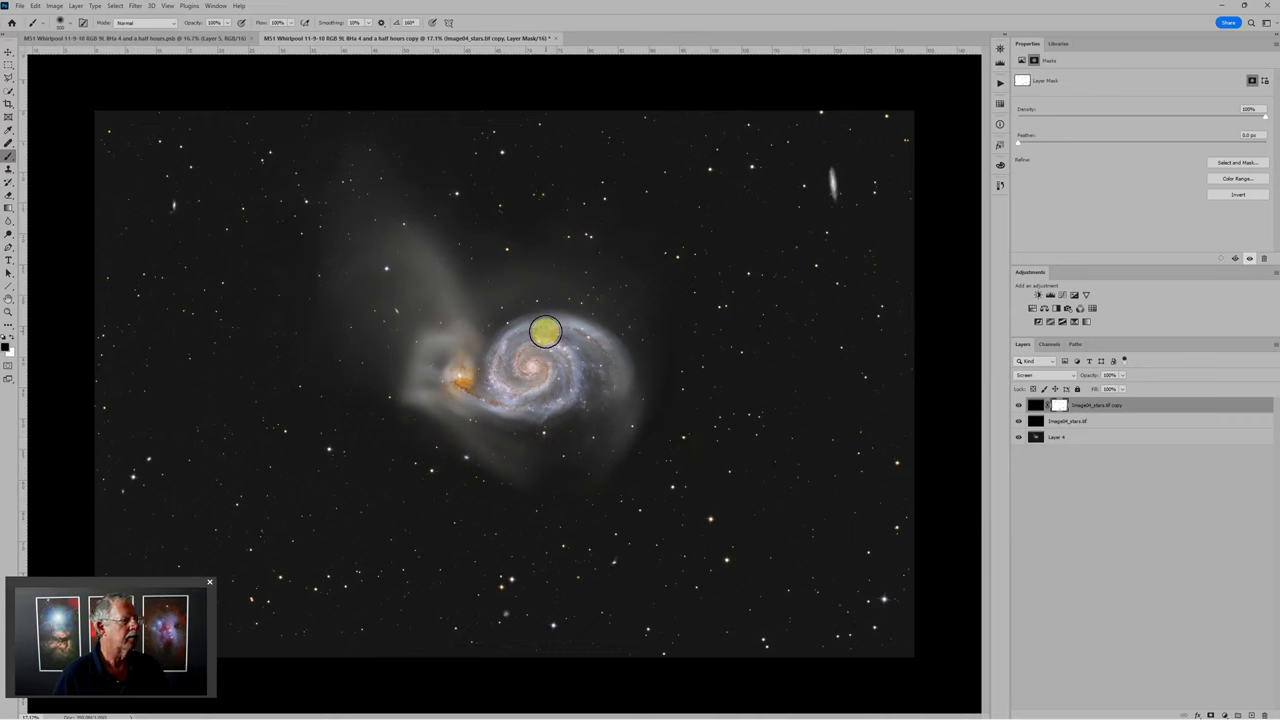
drag(544, 332, 530, 420)
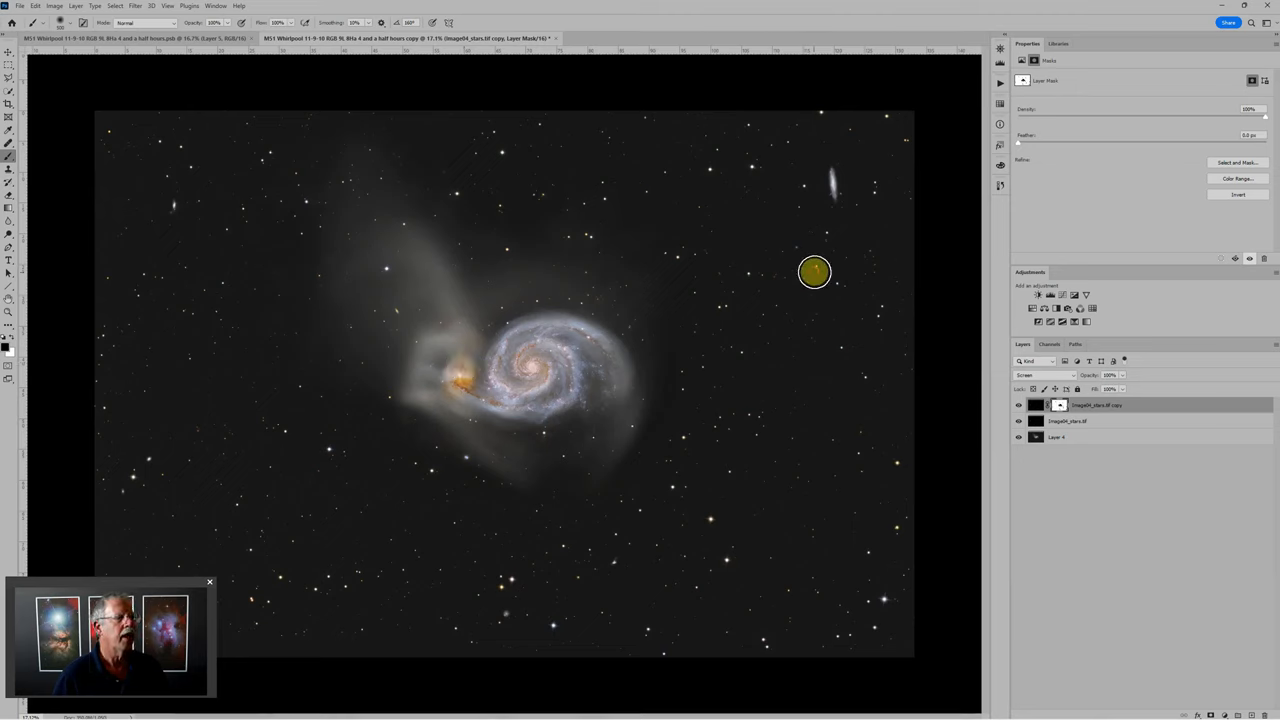
mouse_move(504, 154)
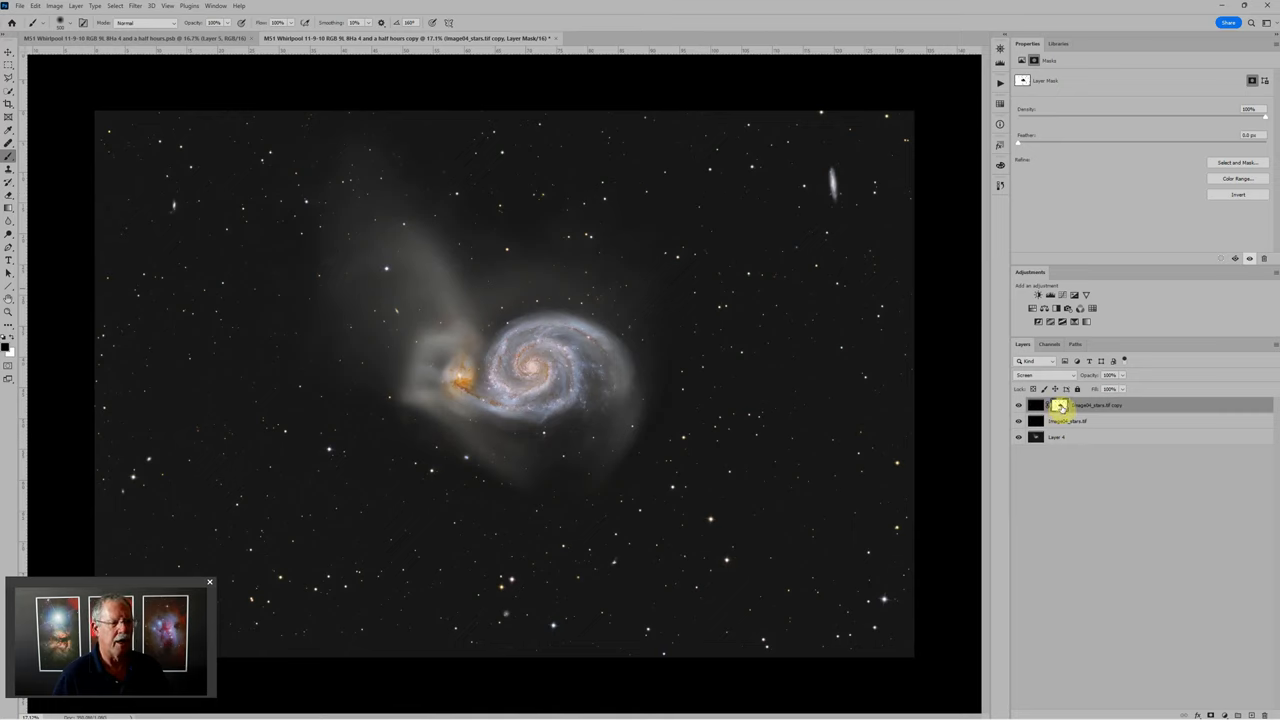
mouse_move(1062, 410)
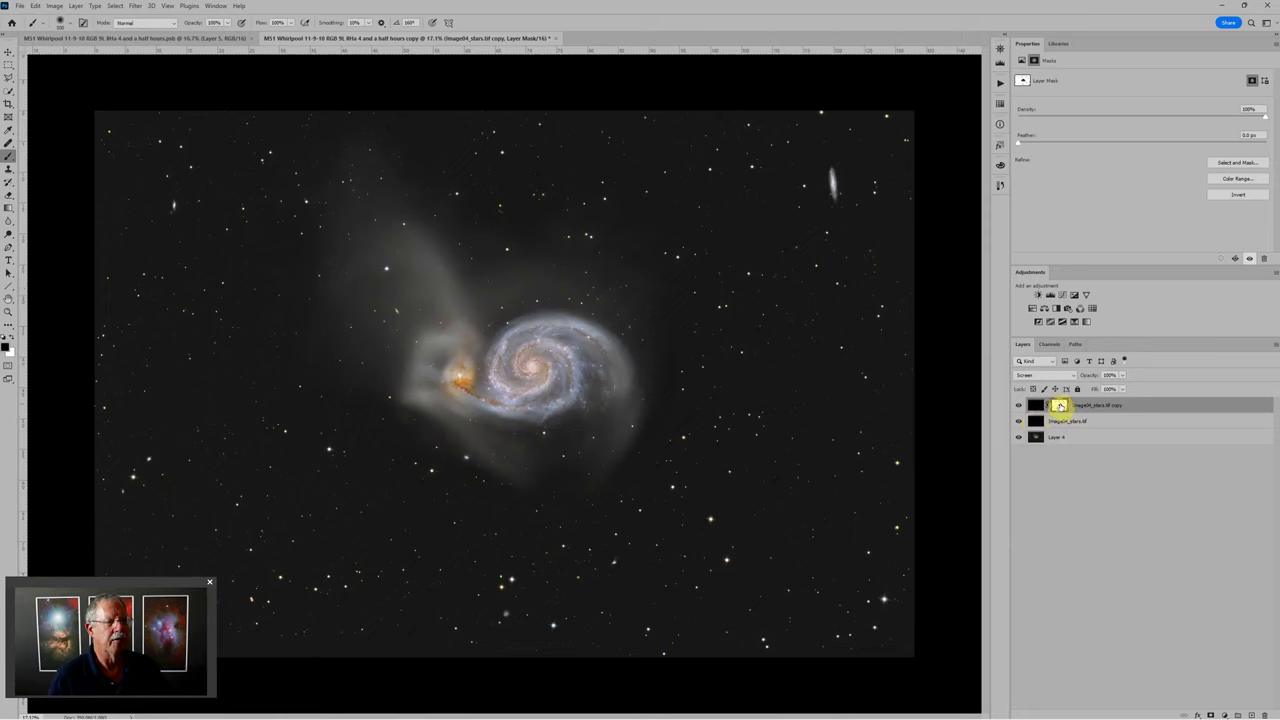
Reselect the top layer's mask and invert it so only painted areas stay bright.
click(1036, 404)
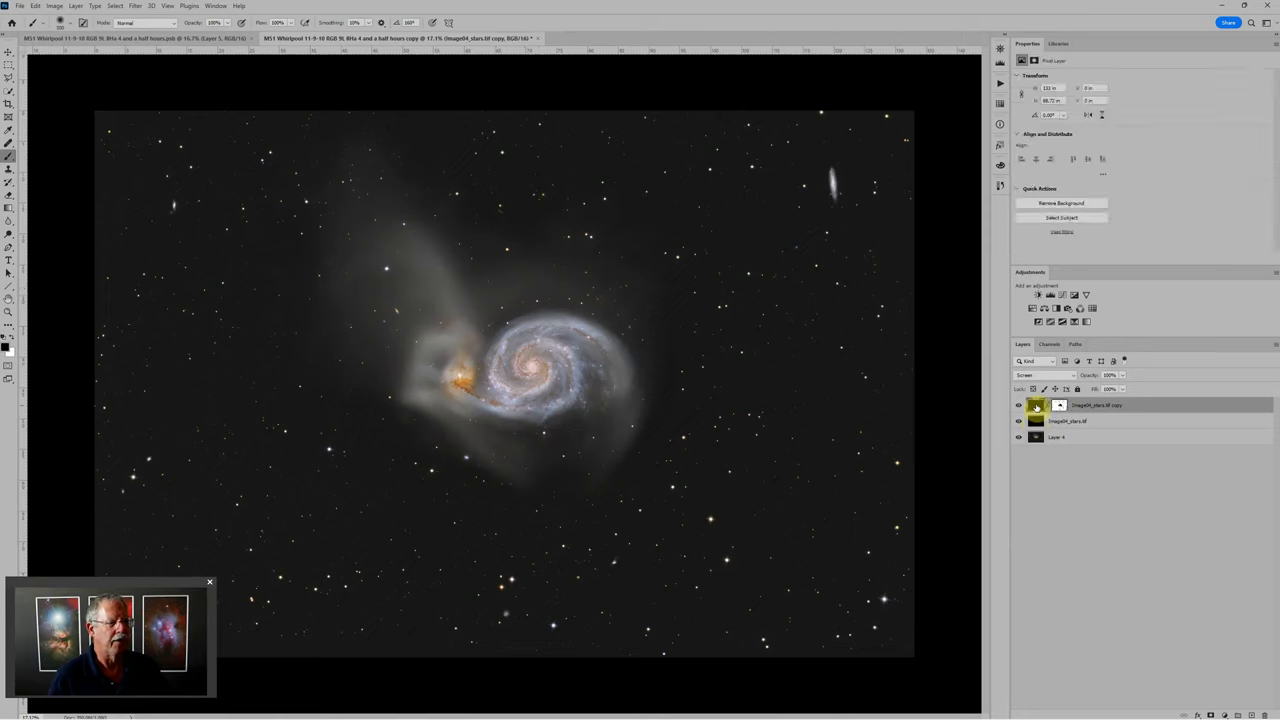
click(1046, 404)
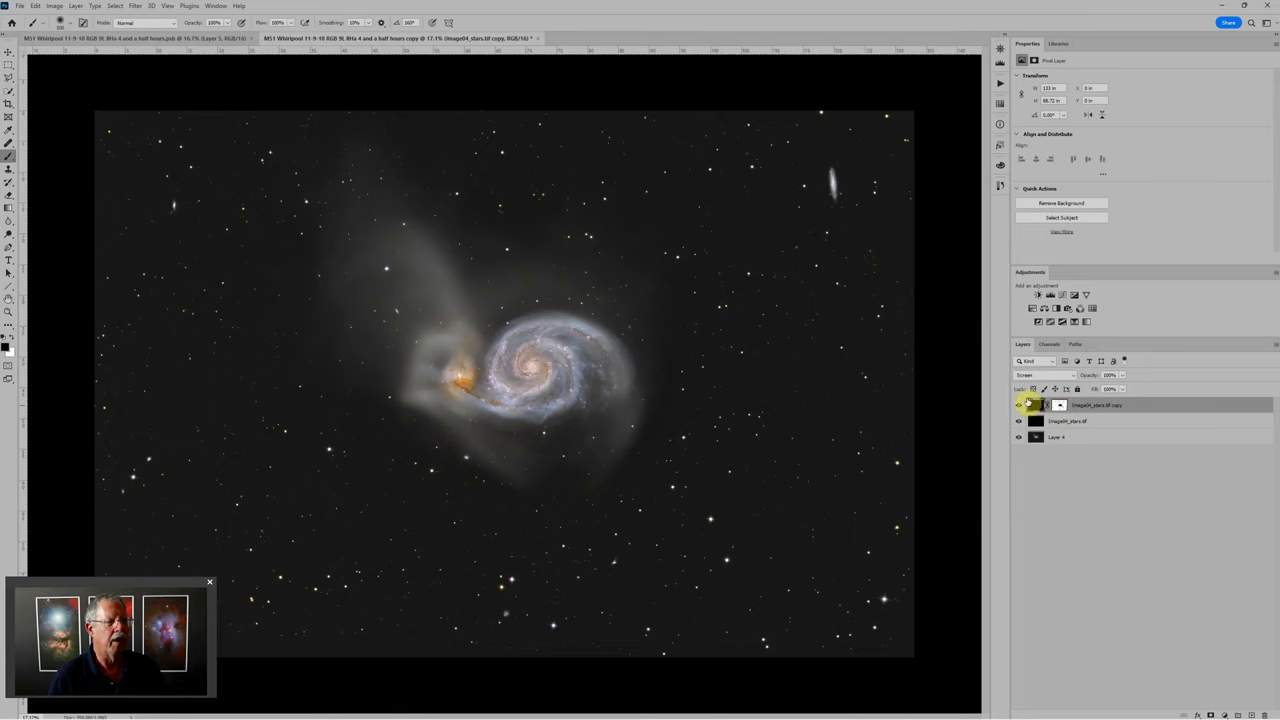
click(1036, 404)
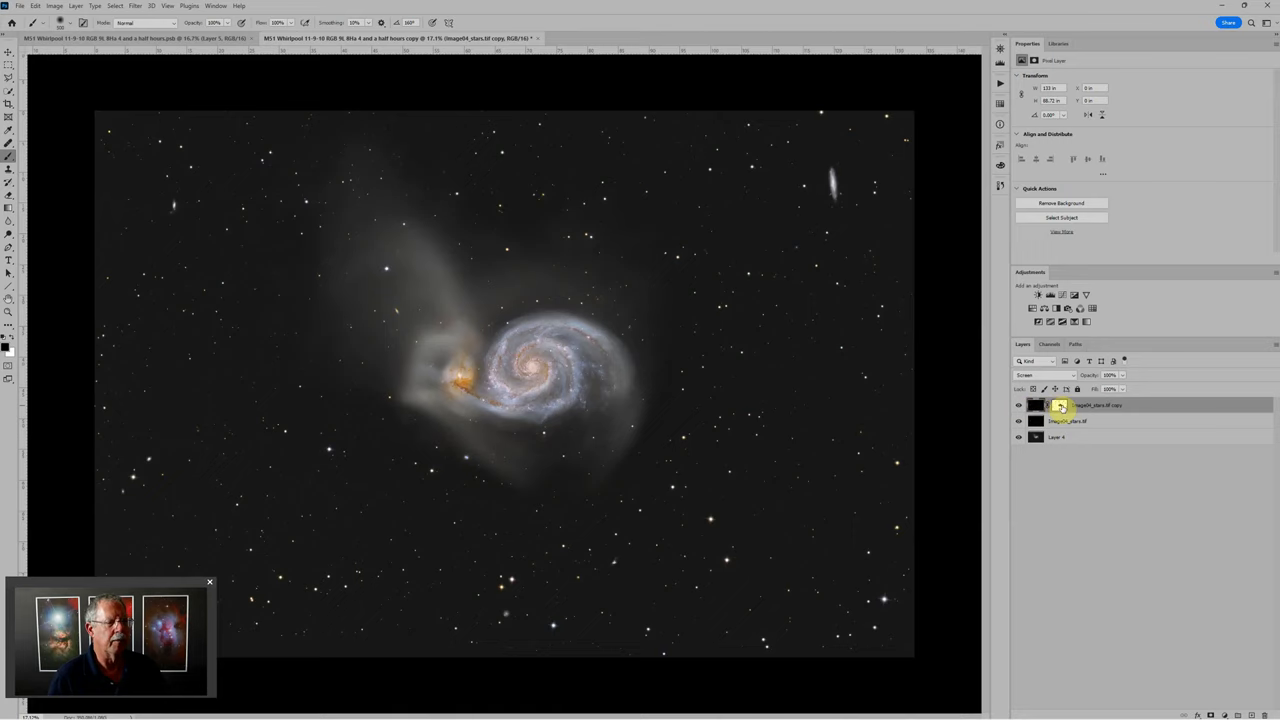
click(1034, 404)
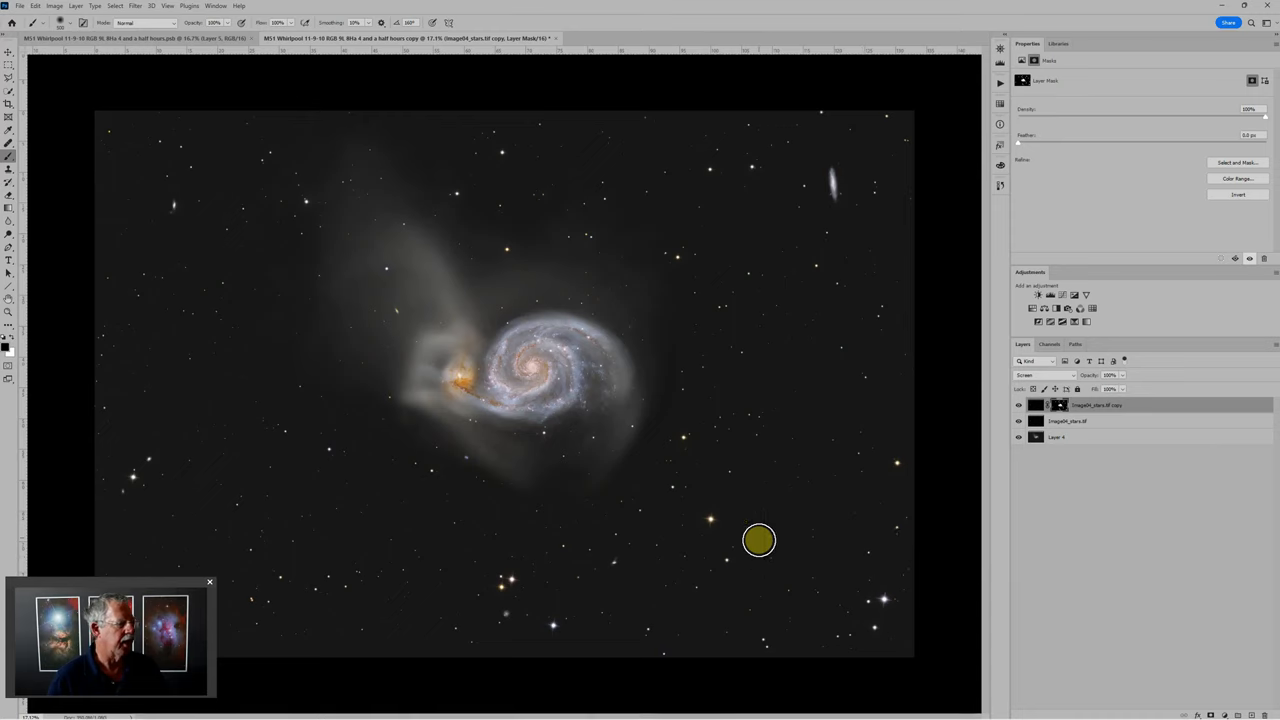
mouse_move(900, 474)
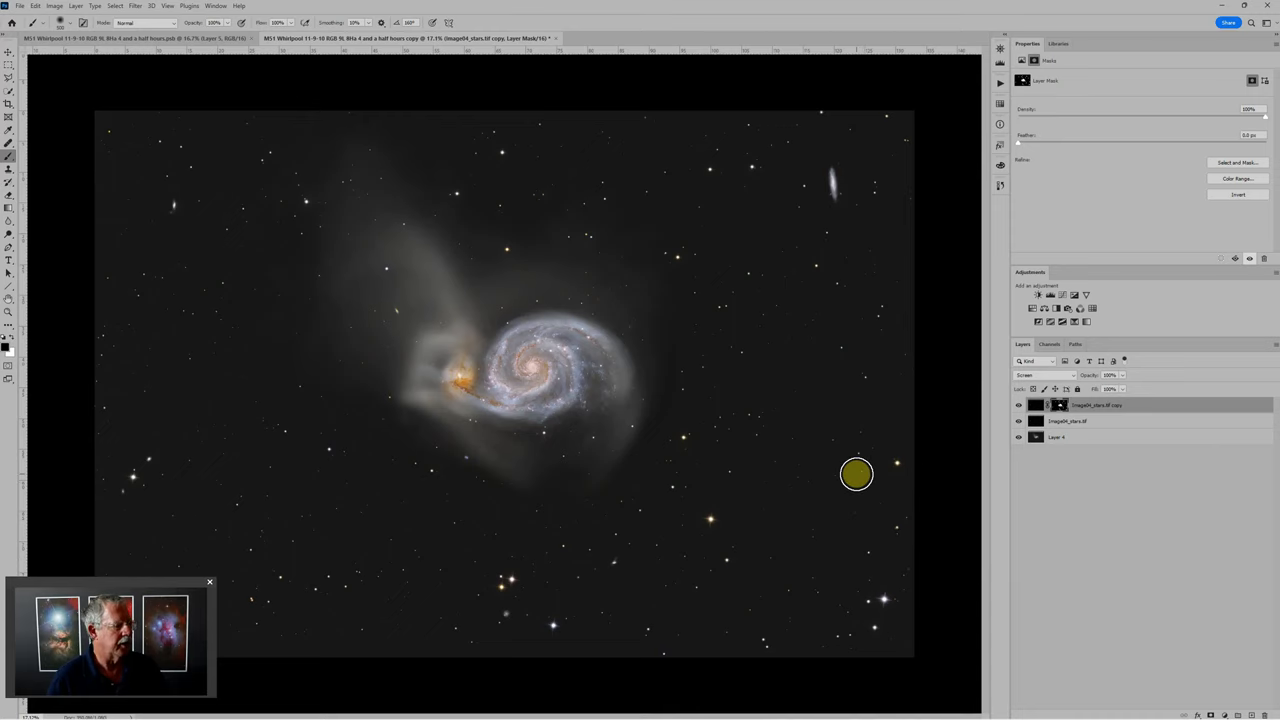
mouse_move(656, 332)
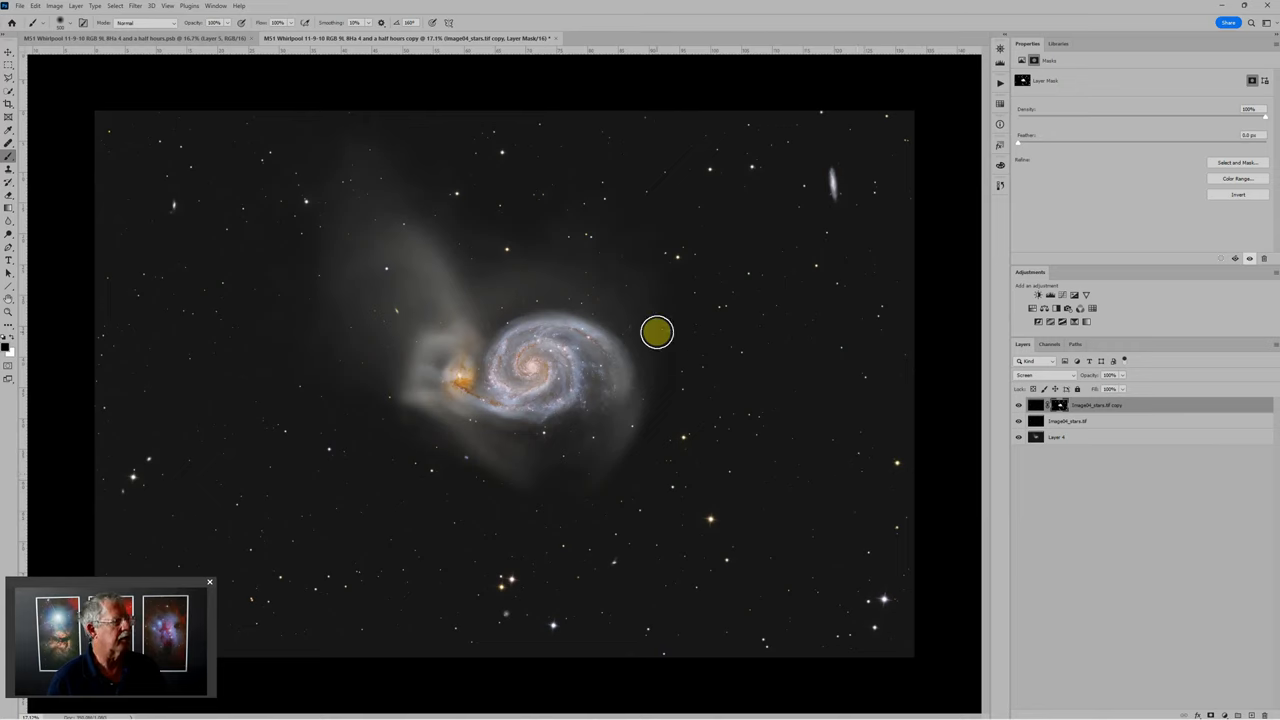
mouse_move(732, 380)
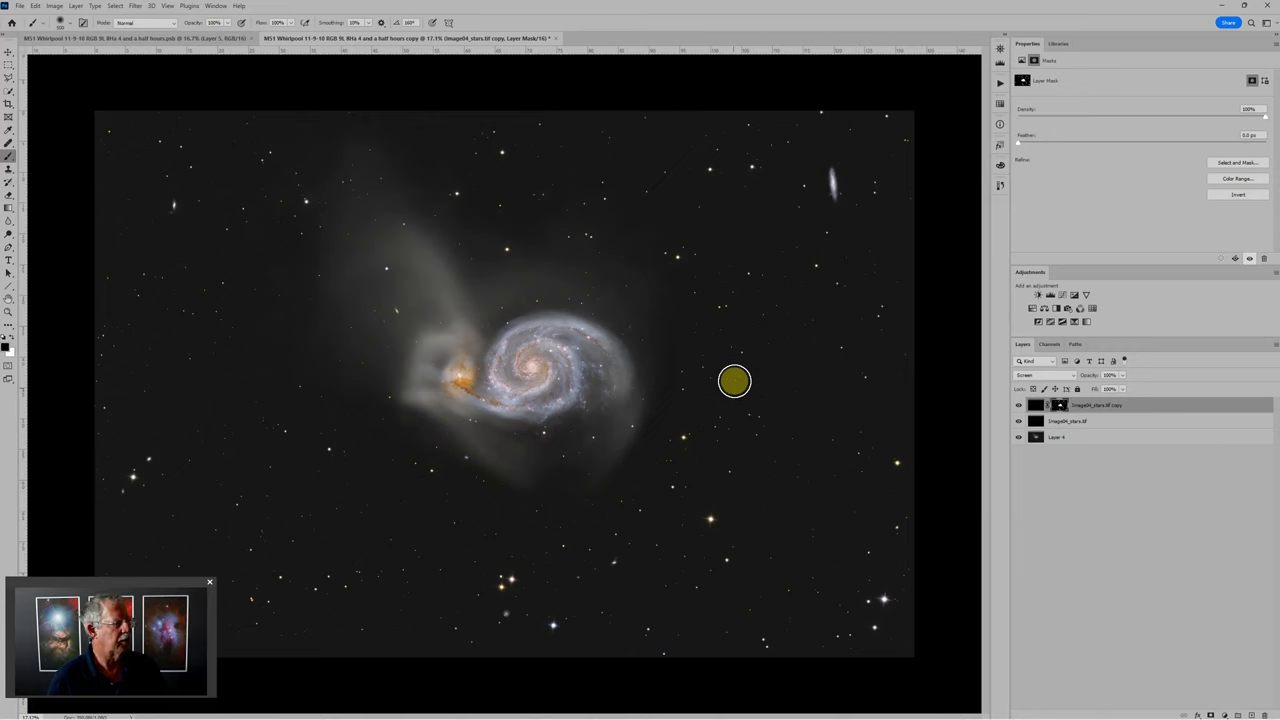